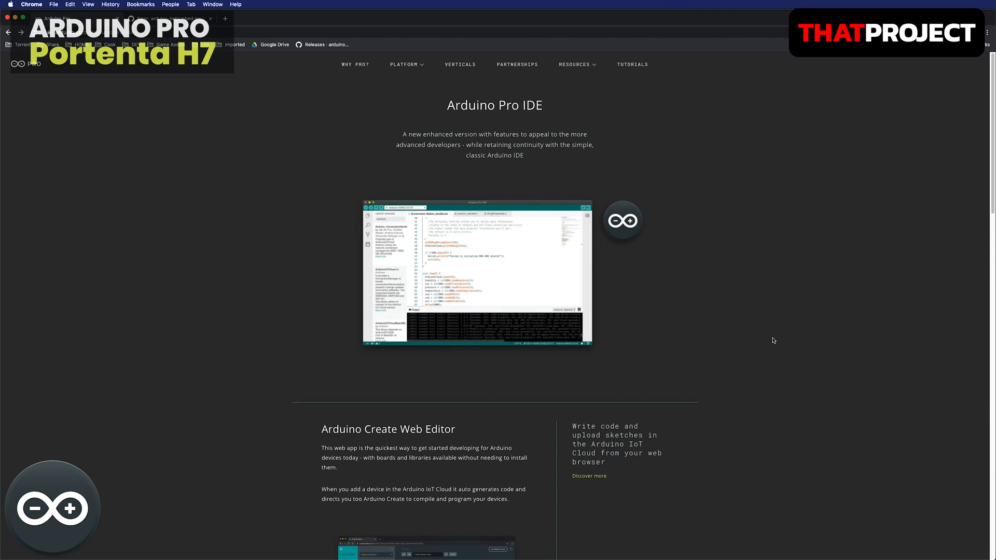
mouse_move(776, 340)
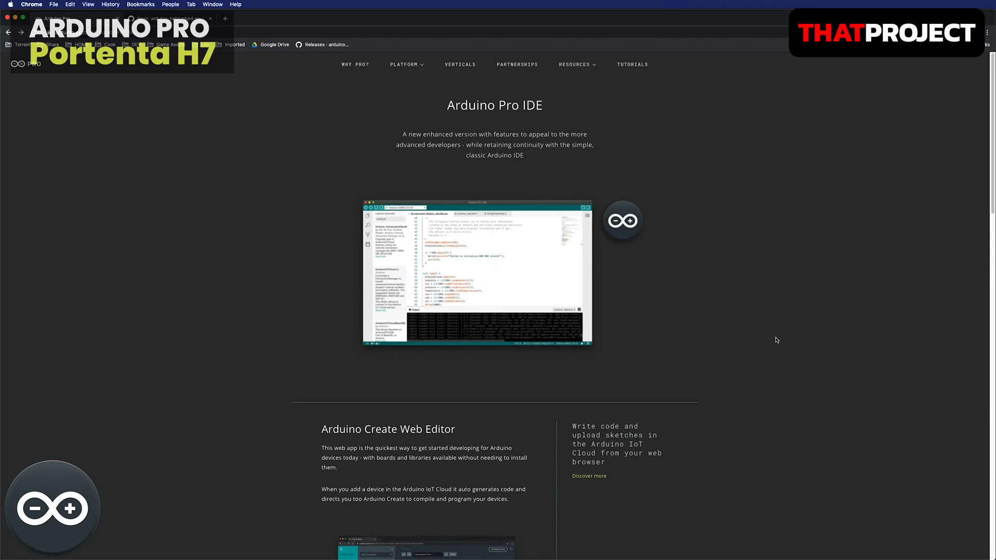
mouse_move(676, 272)
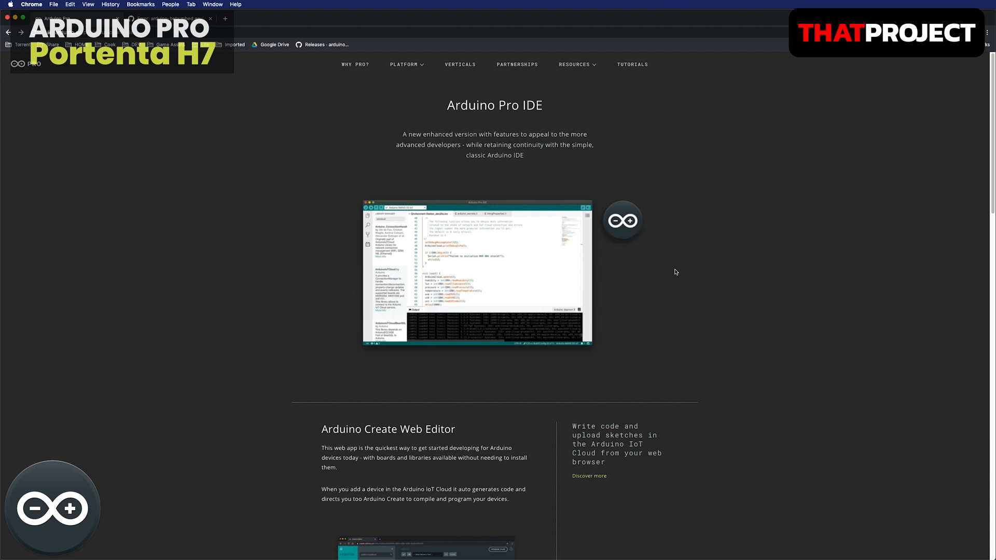
Step: Scroll the Arduino Pro page down to the Arduino Pro IDE (Beta) download section
scroll(down, 3)
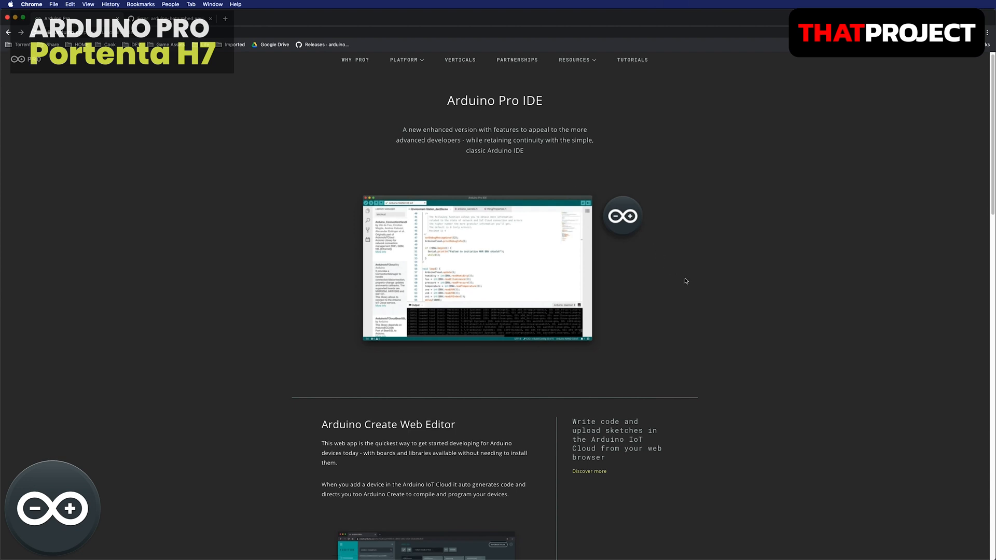
scroll(down, 3)
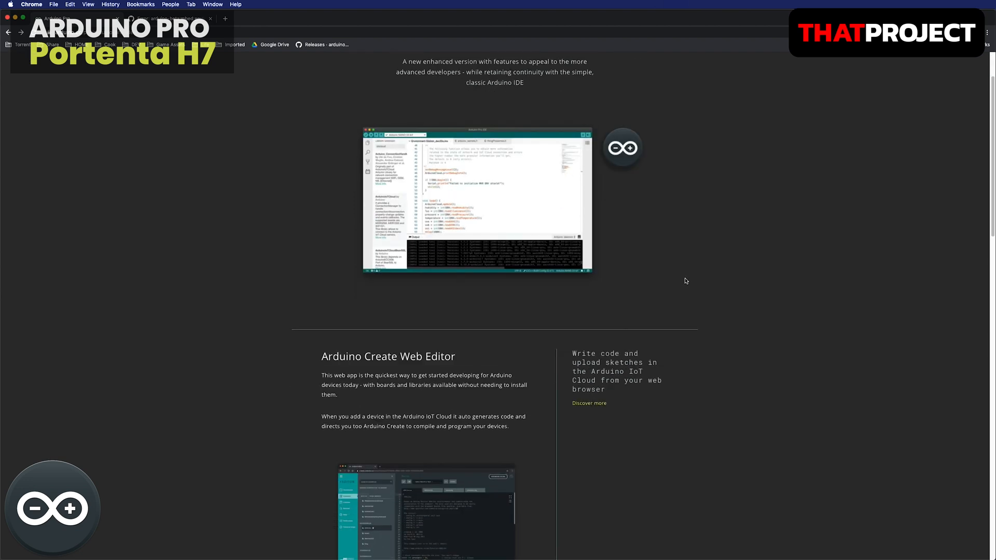
scroll(down, 3)
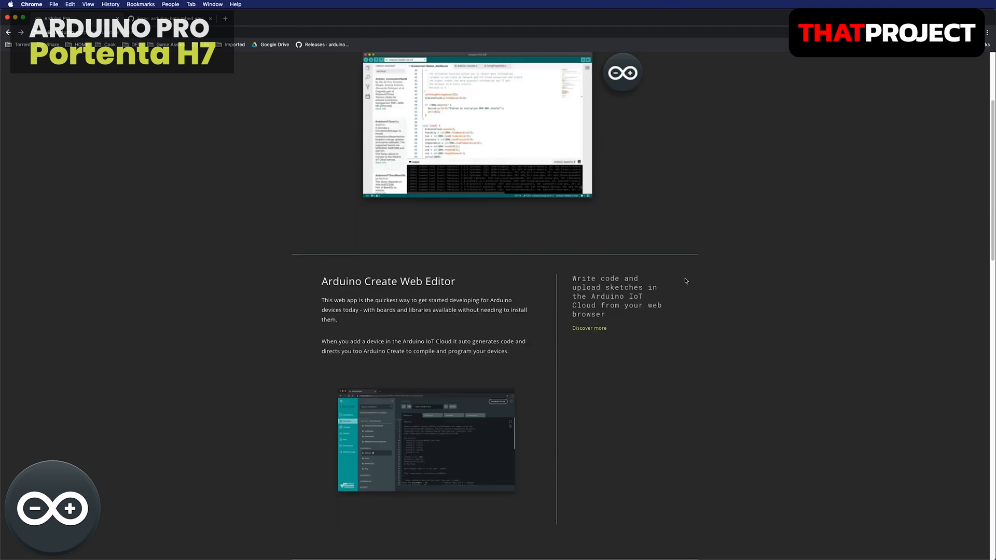
scroll(down, 3)
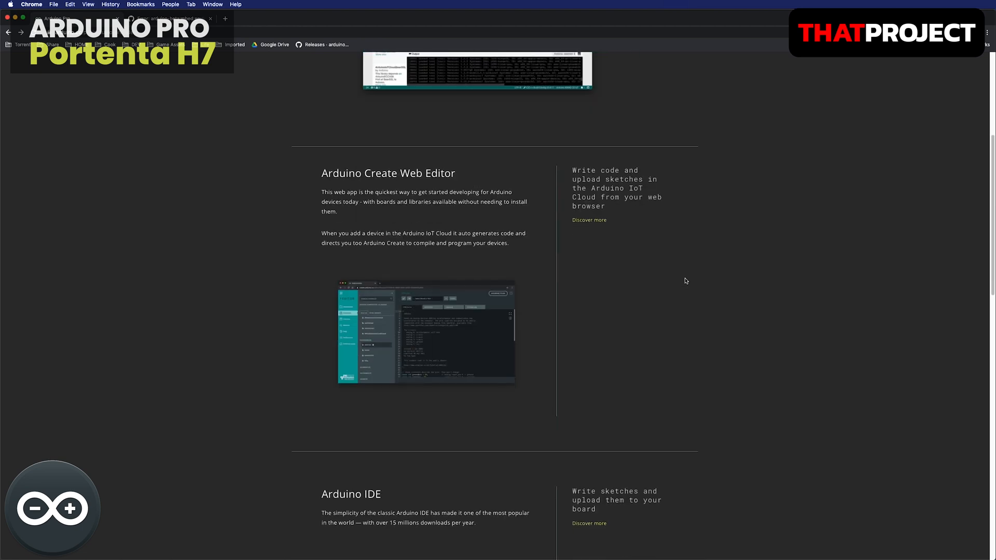
scroll(down, 3)
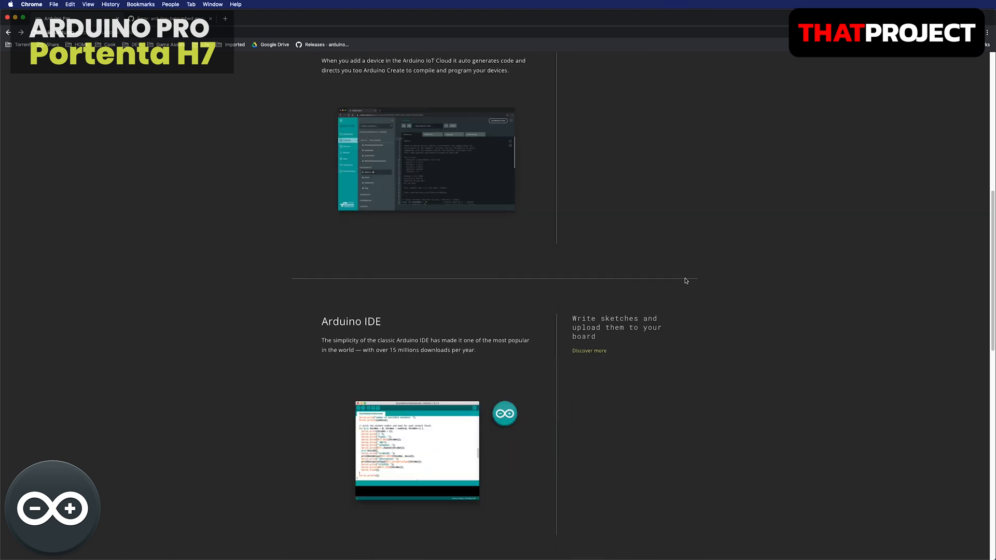
scroll(down, 3)
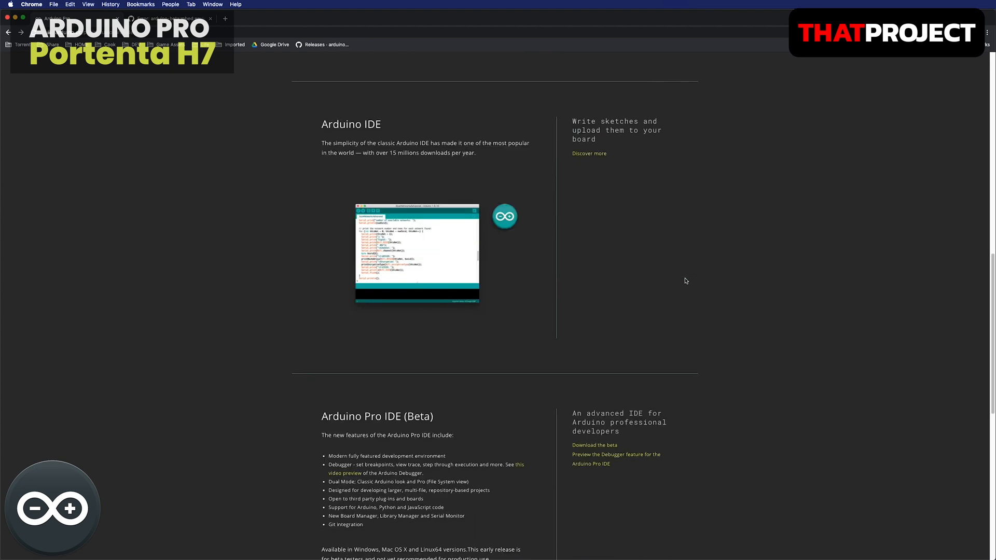
scroll(down, 3)
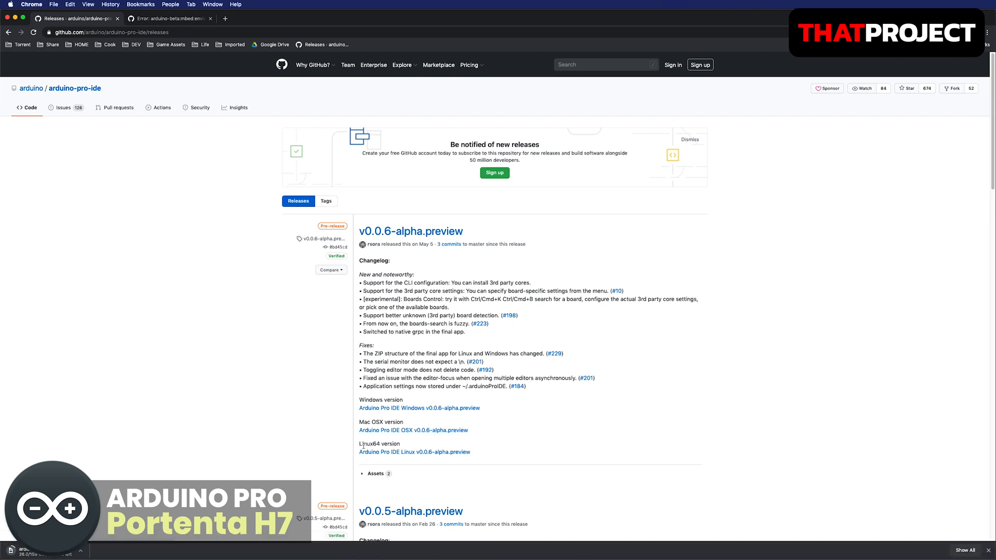
mouse_move(418, 249)
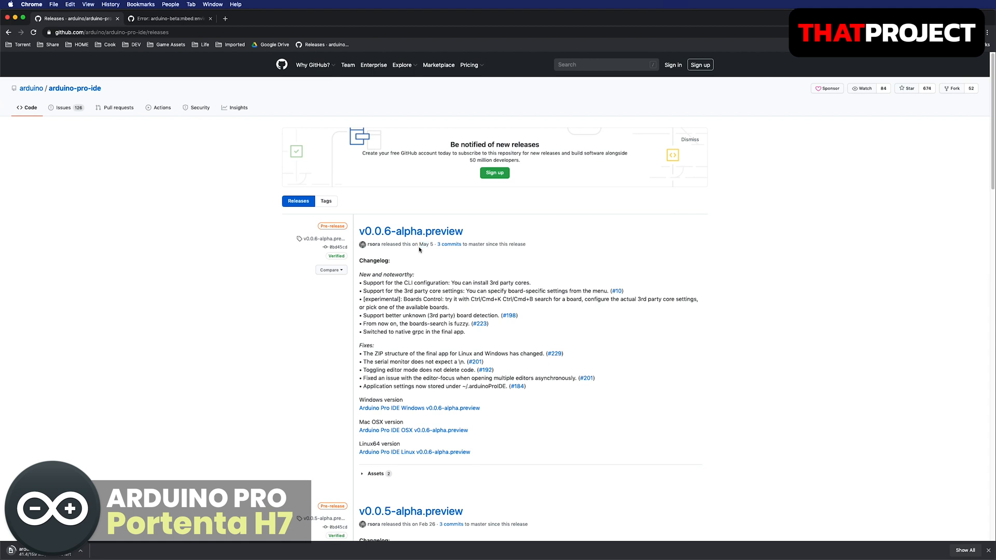
mouse_move(443, 322)
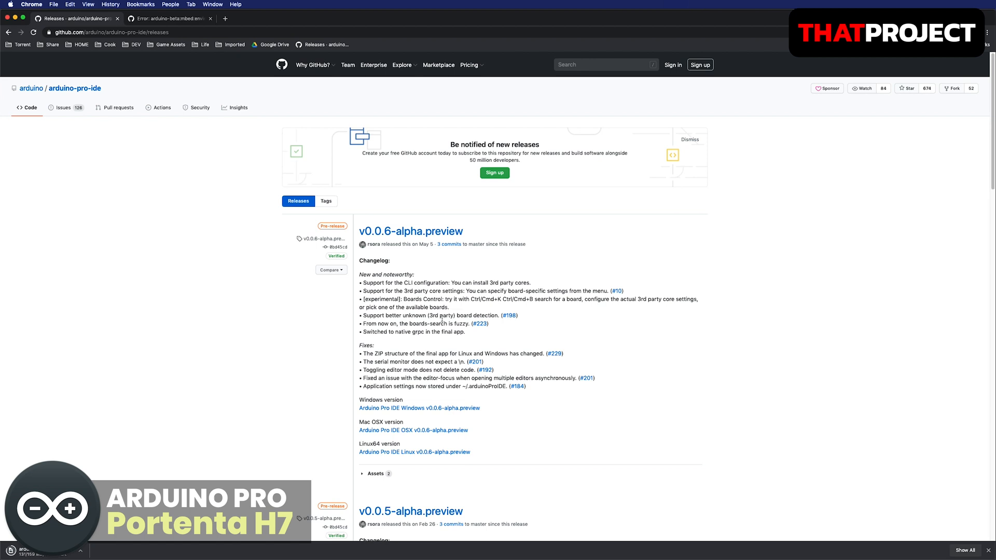
mouse_move(598, 346)
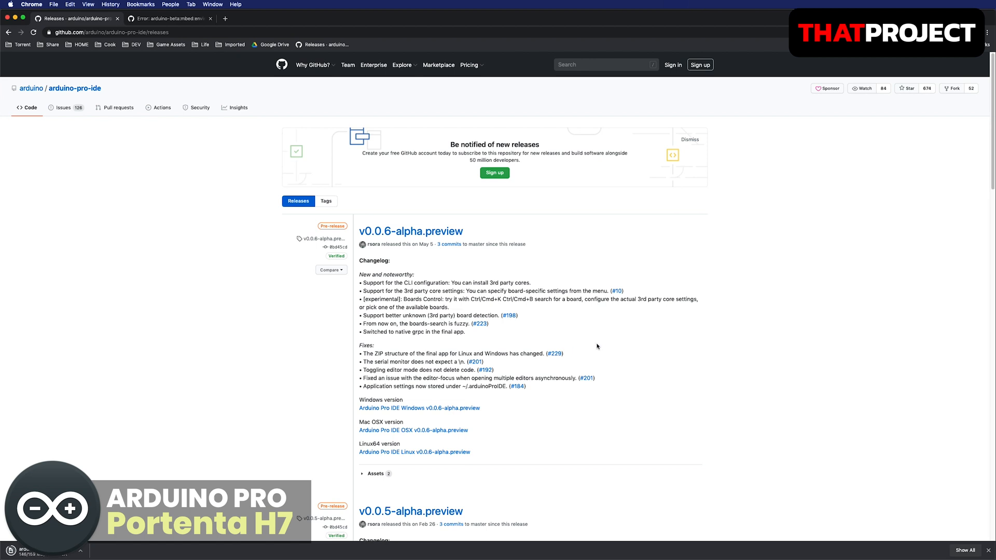
mouse_move(601, 346)
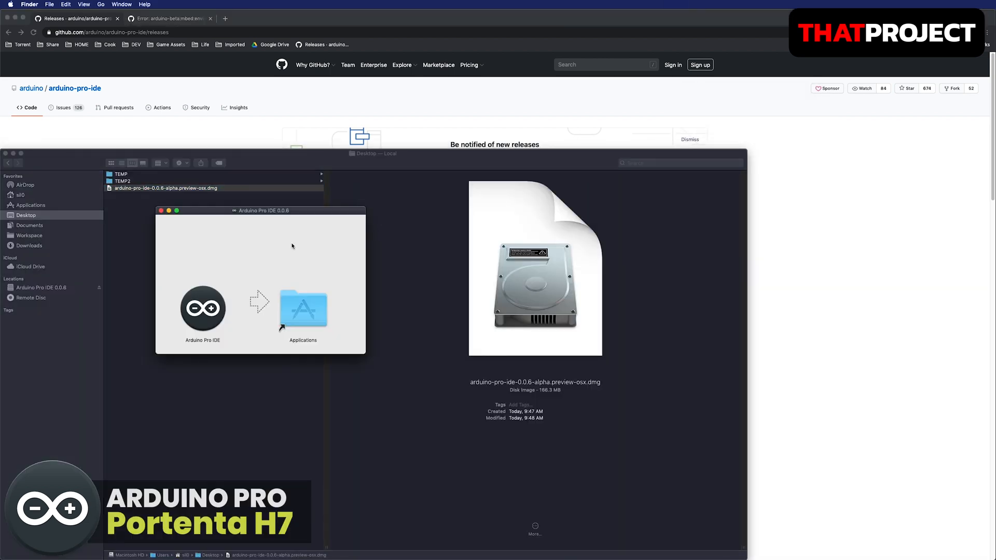
Step: Copy the Arduino Pro IDE app from the disk image into the Applications folder
click(203, 310)
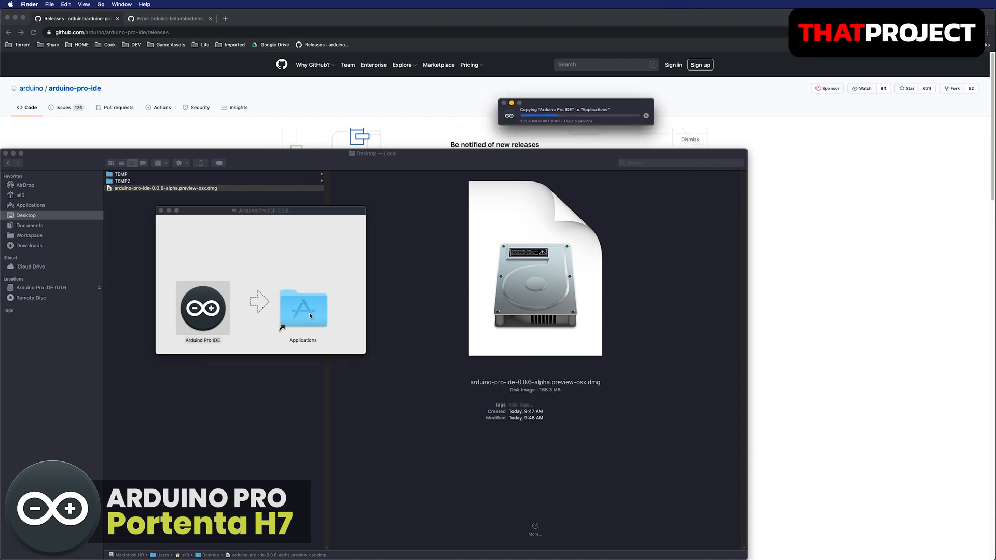
mouse_move(186, 224)
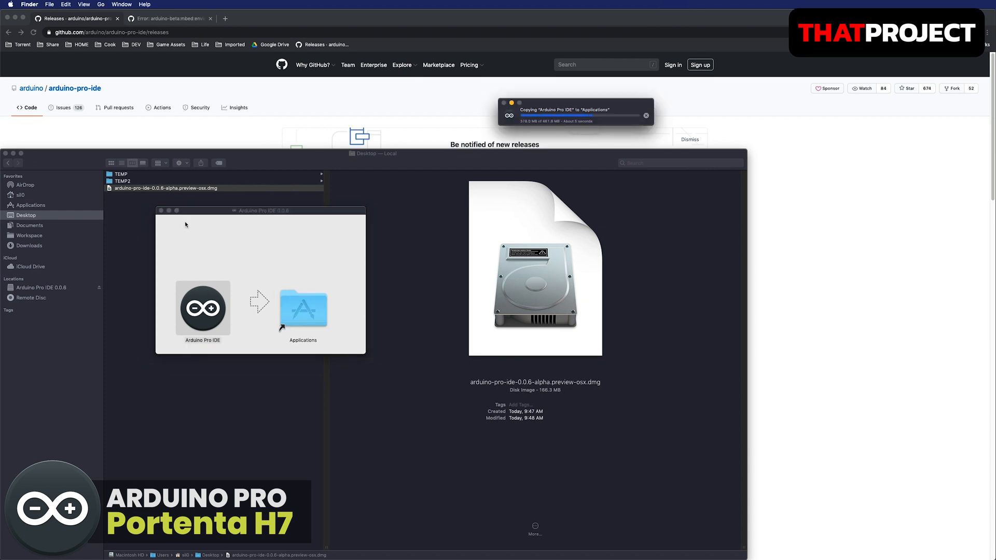
mouse_move(269, 305)
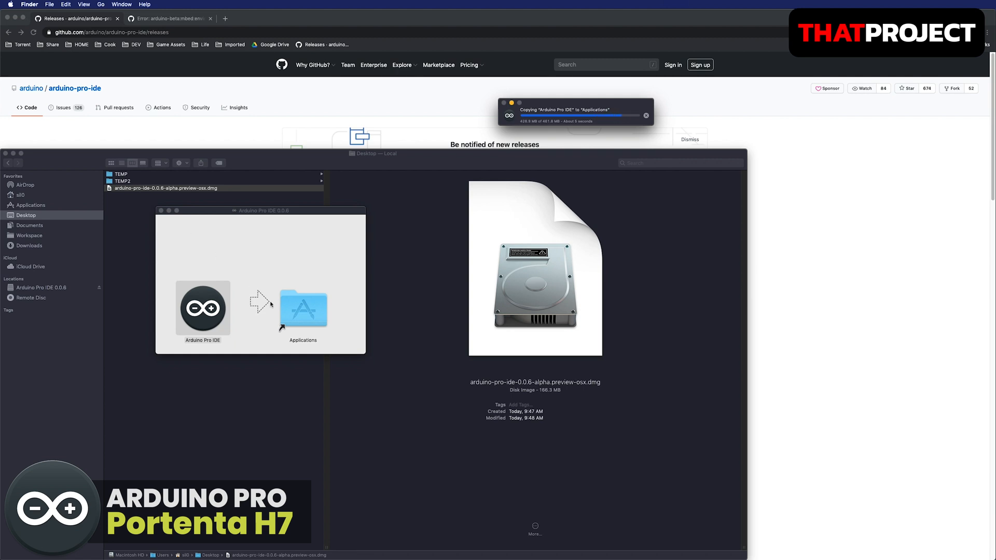
click(303, 309)
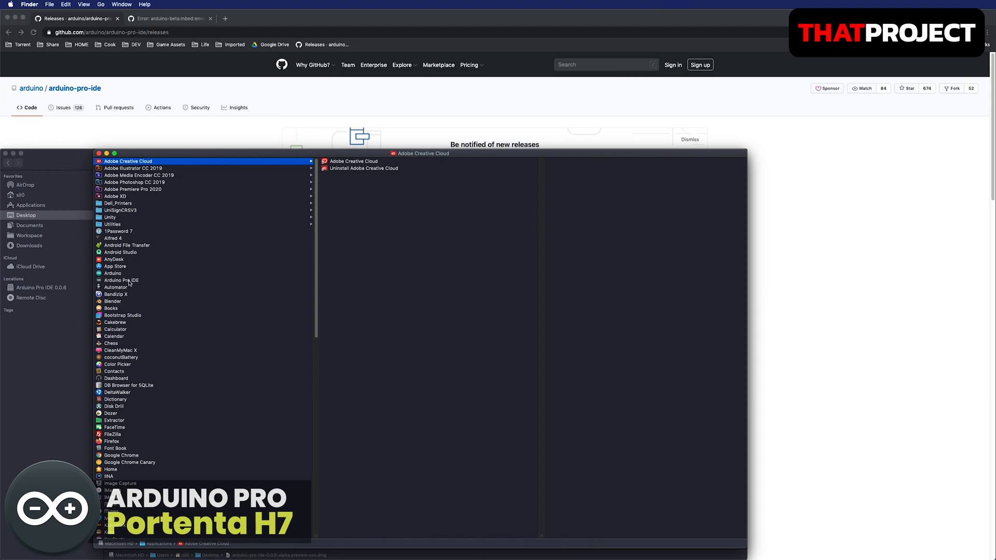
Step: Launch Arduino Pro IDE from Applications and allow the internet-downloaded app to open
click(121, 280)
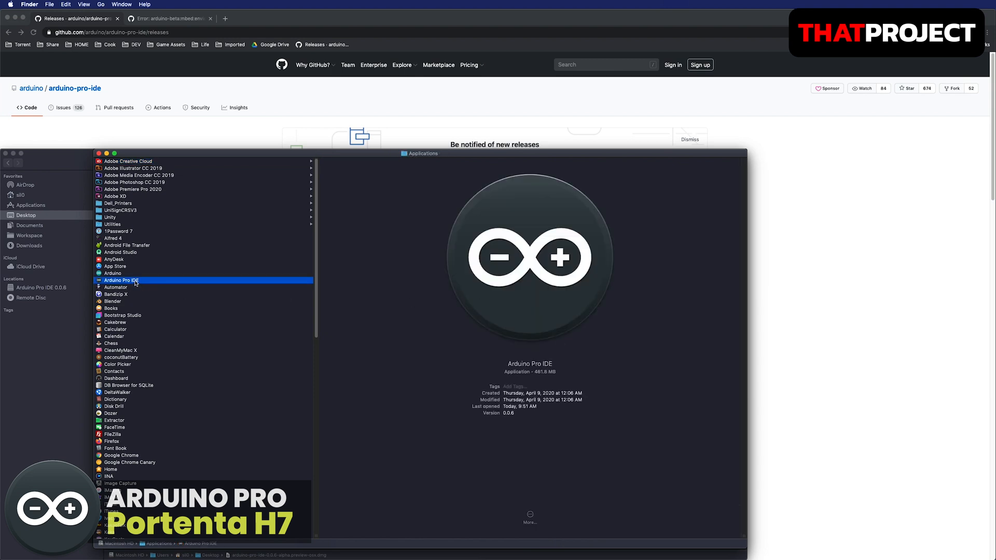
double_click(121, 280)
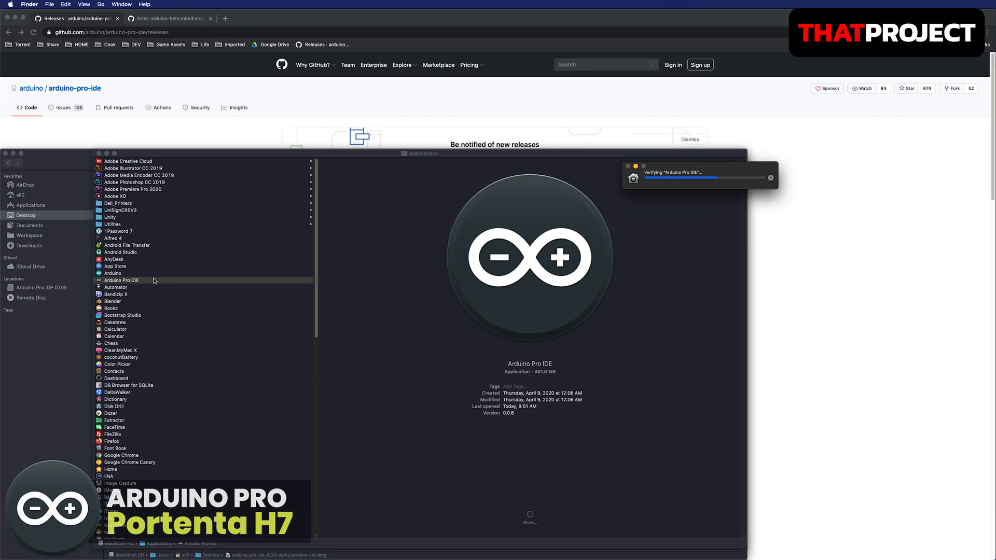
double_click(121, 280)
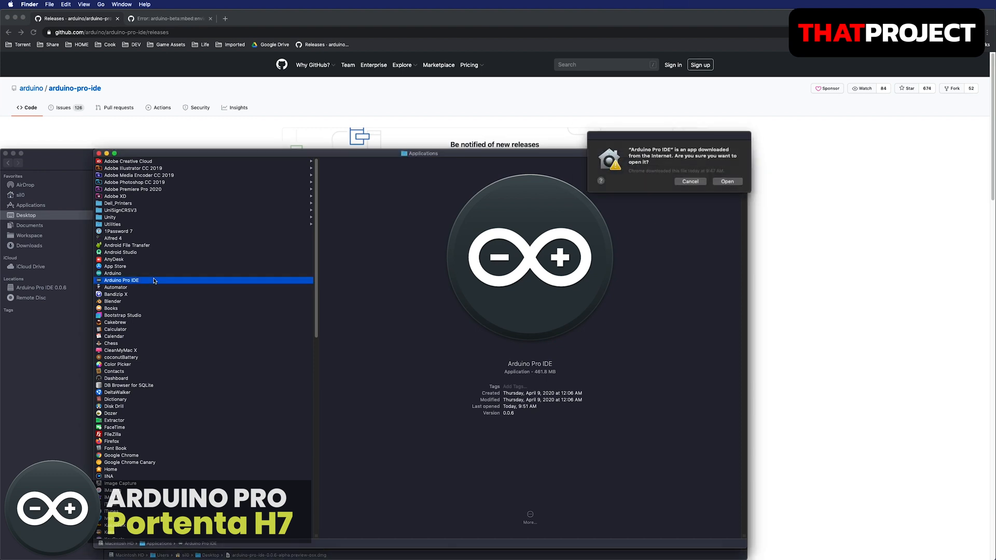
click(726, 181)
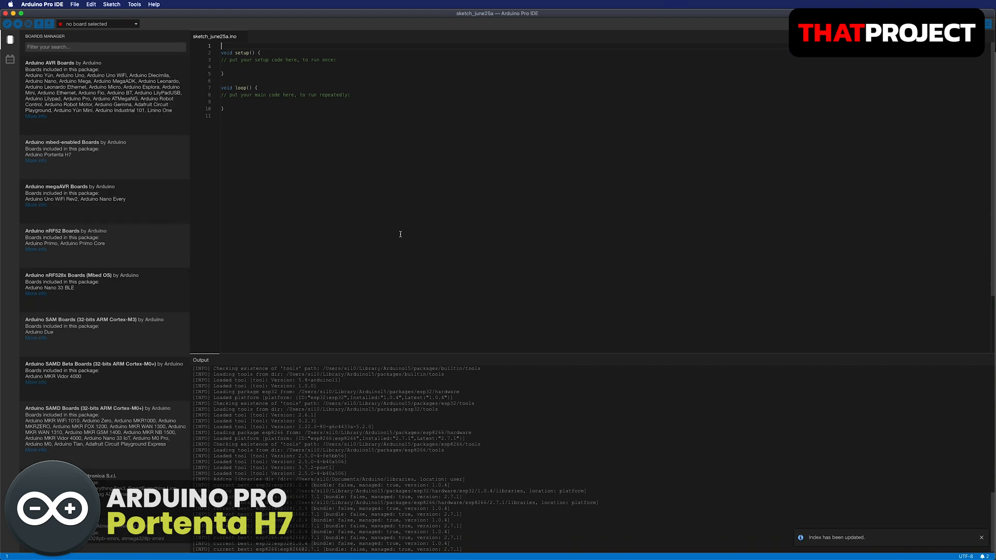
mouse_move(308, 165)
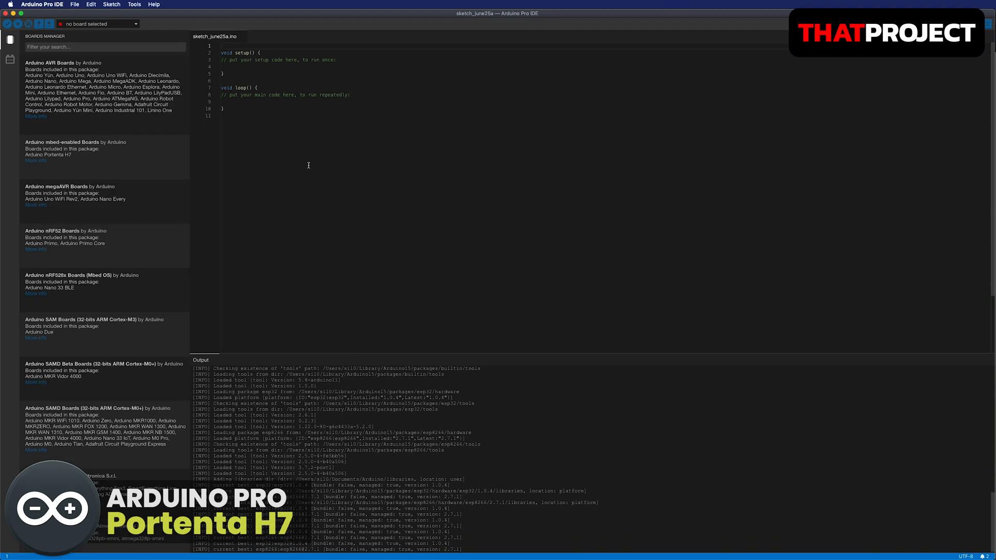
click(153, 4)
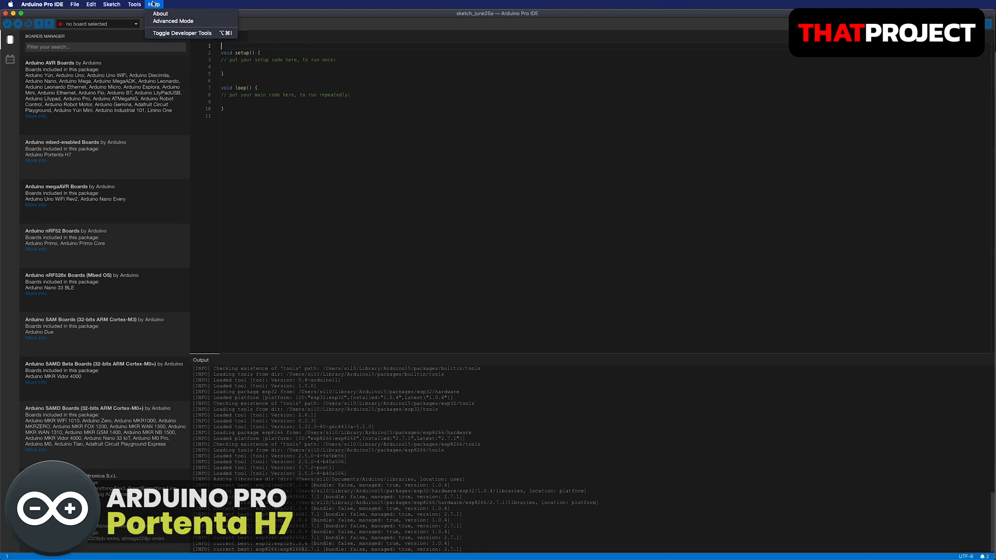
click(112, 4)
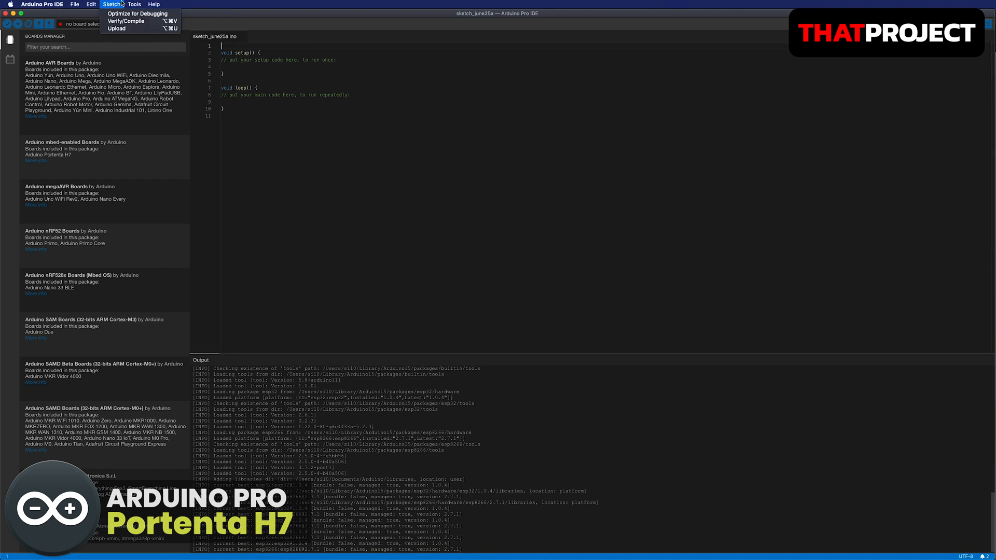
click(74, 5)
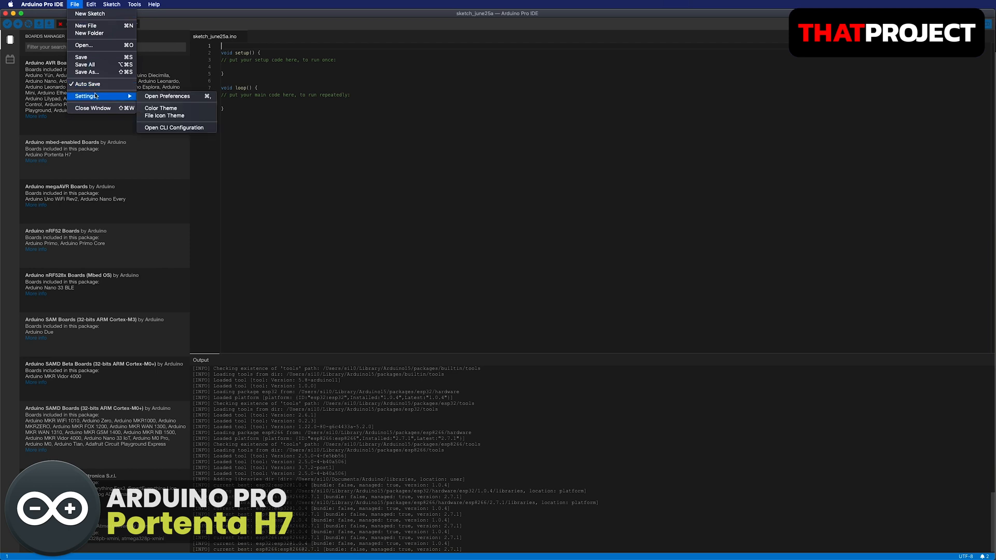
Step: Change the IDE colour theme from dark to light via File > Settings > Color Theme
click(167, 96)
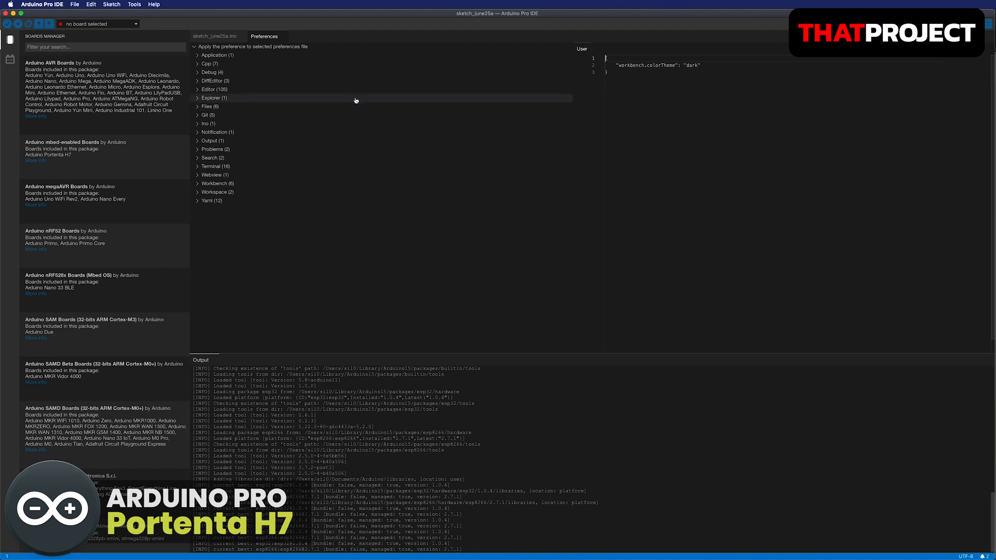
click(74, 4)
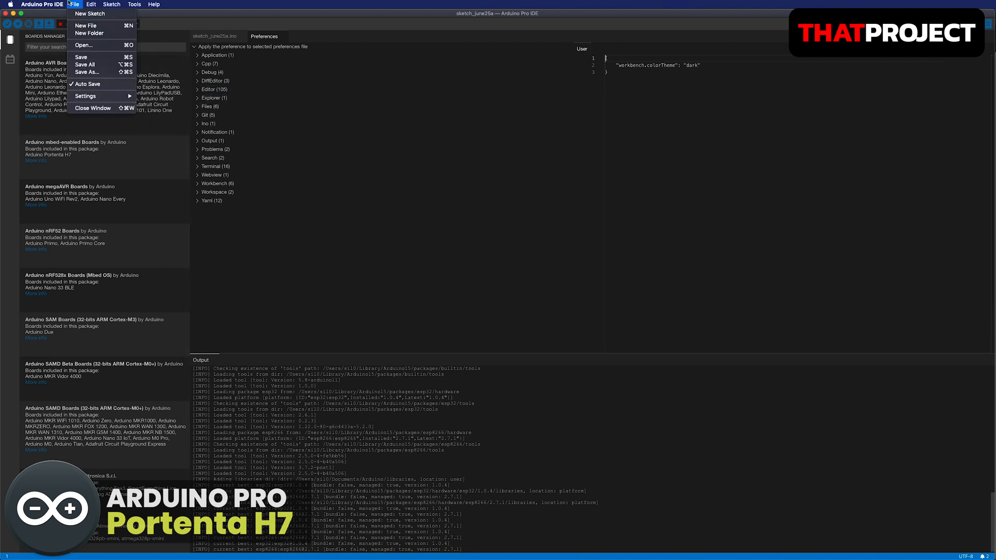
mouse_move(86, 95)
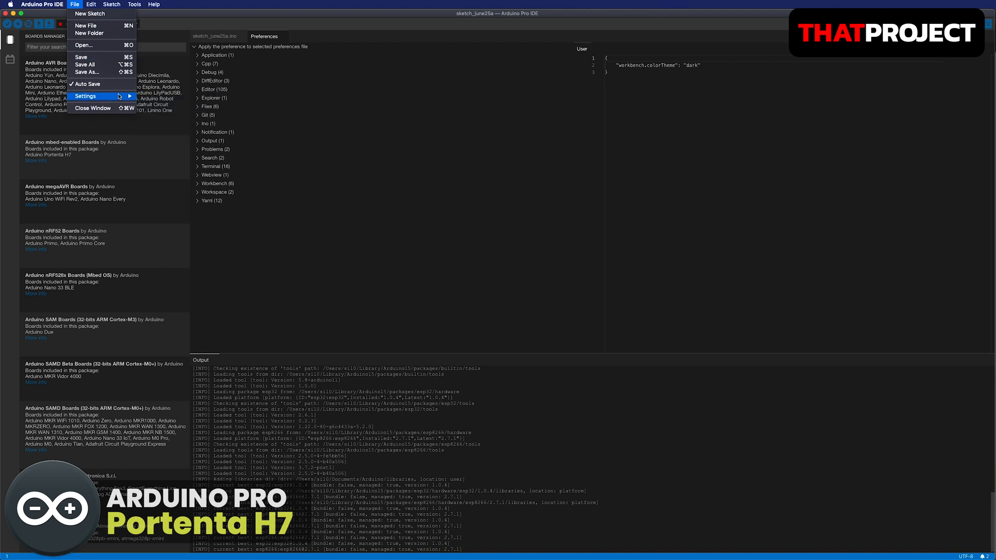
click(85, 96)
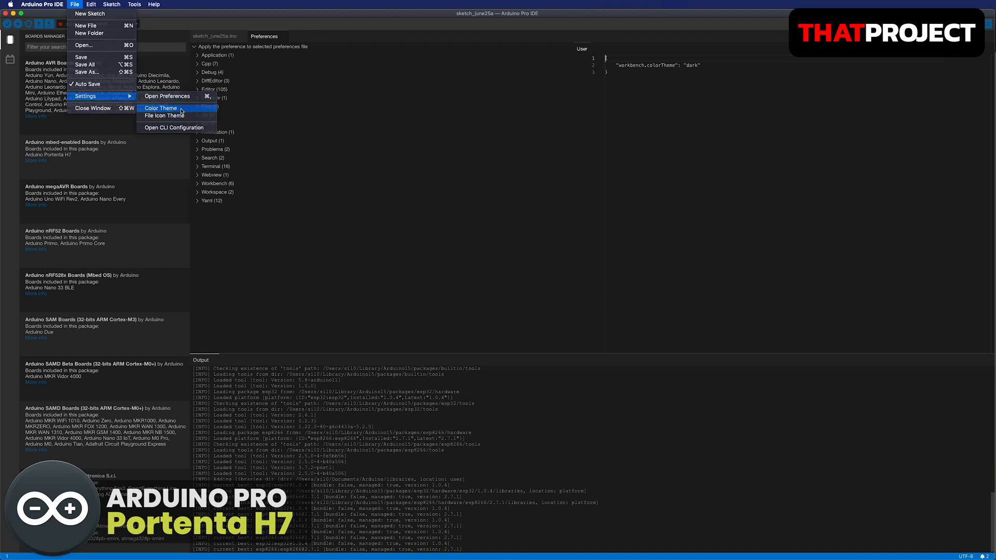
click(161, 108)
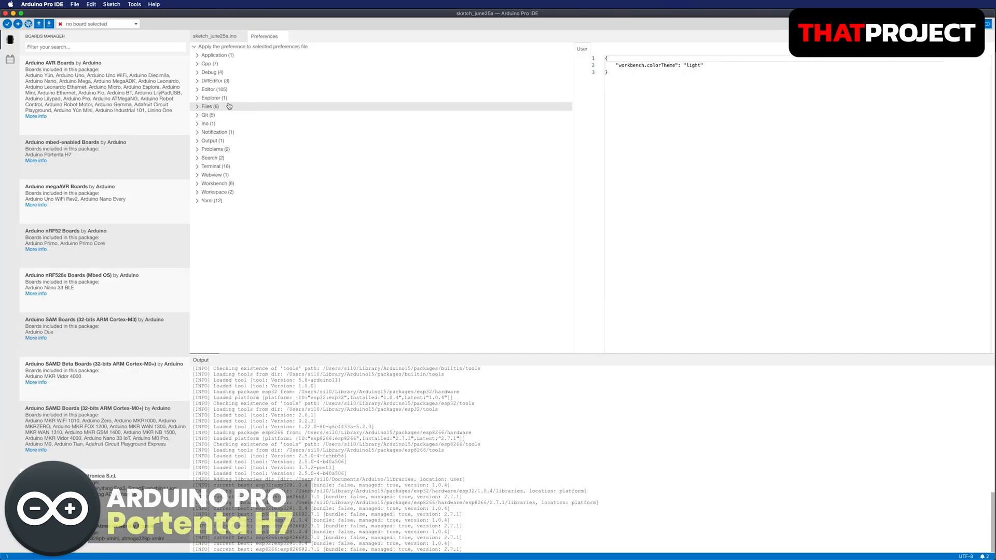
Step: Add fontSize to the user editor preferences set to 16 and close Preferences
click(214, 90)
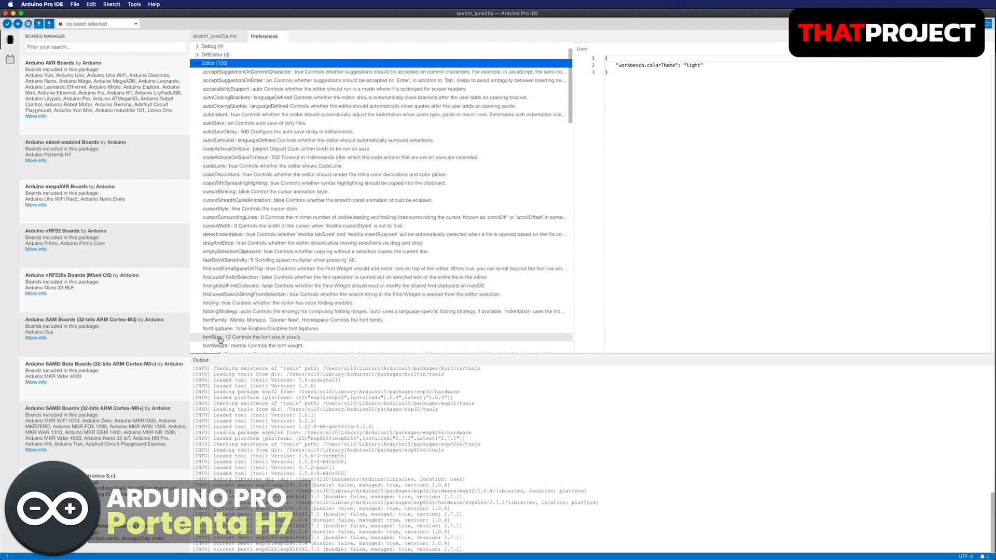
click(254, 340)
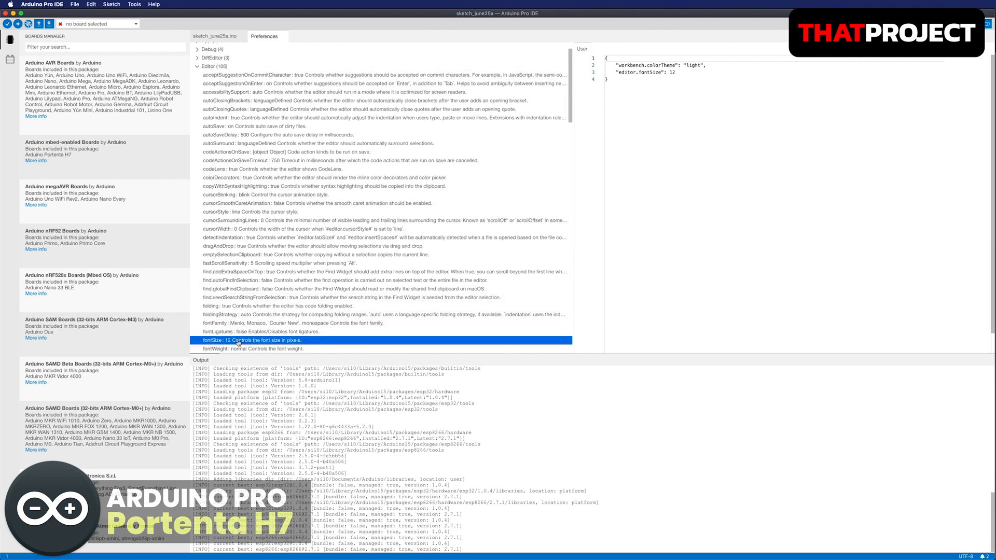
click(671, 71)
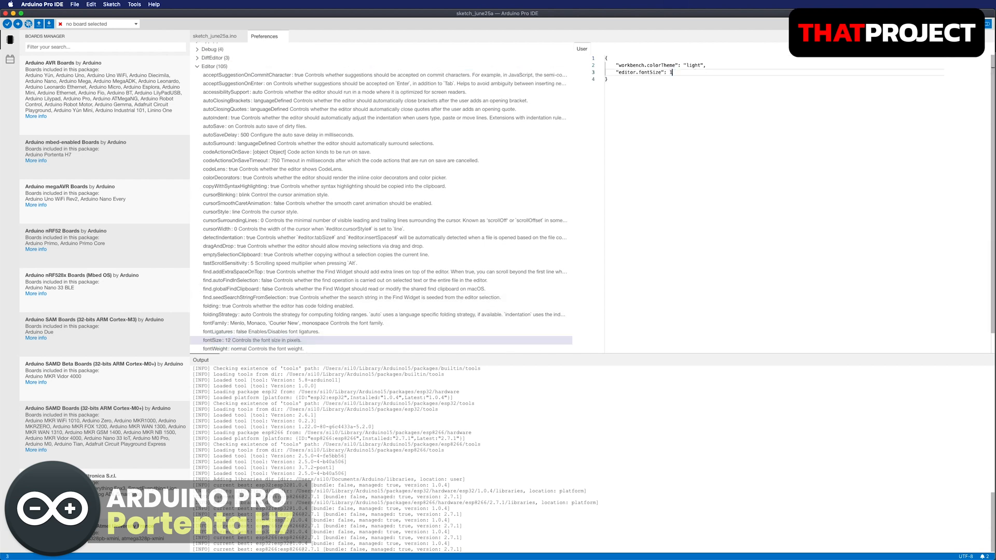
text(6)
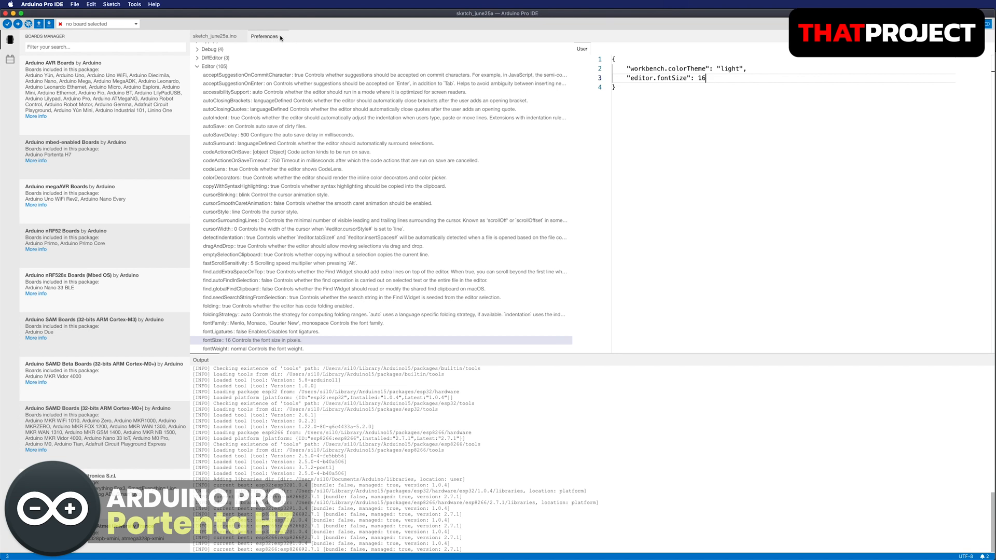
click(216, 35)
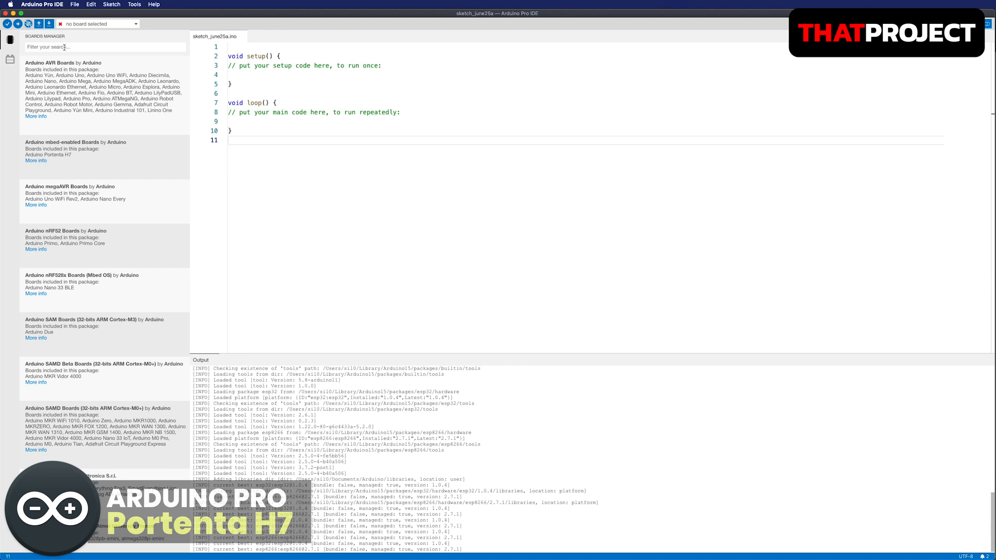
Step: Search the Boards Manager for 'por' and install Arduino mbed-enabled Boards
click(10, 59)
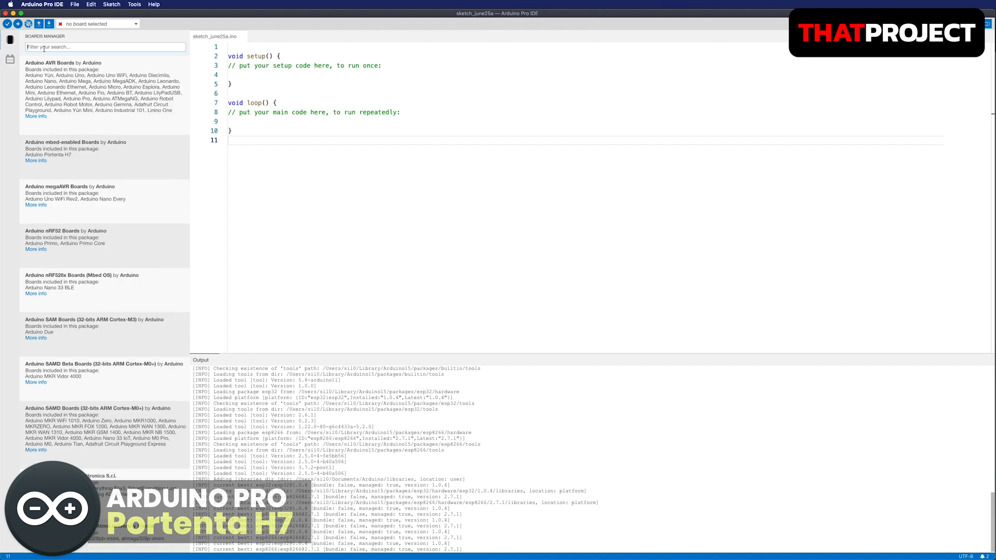
text(por)
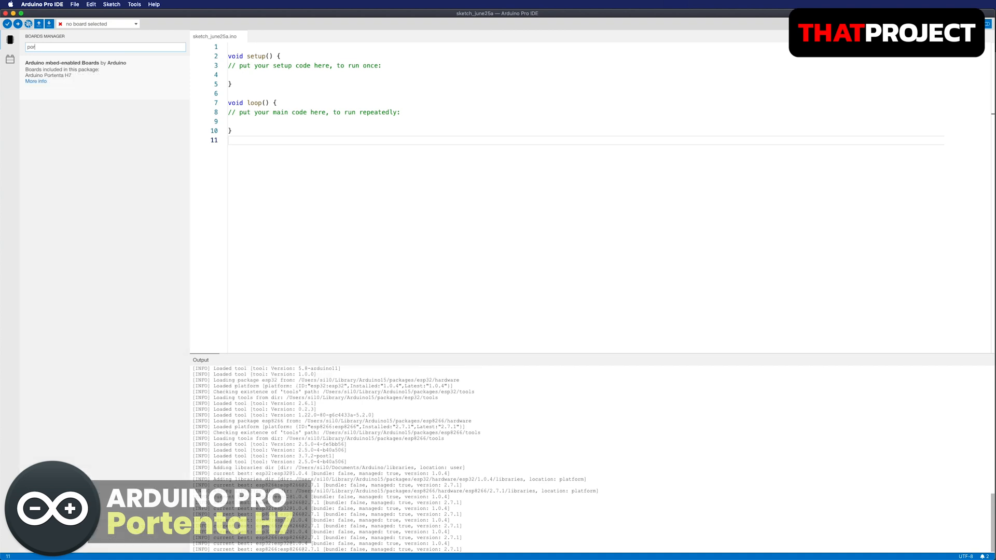
mouse_move(49, 70)
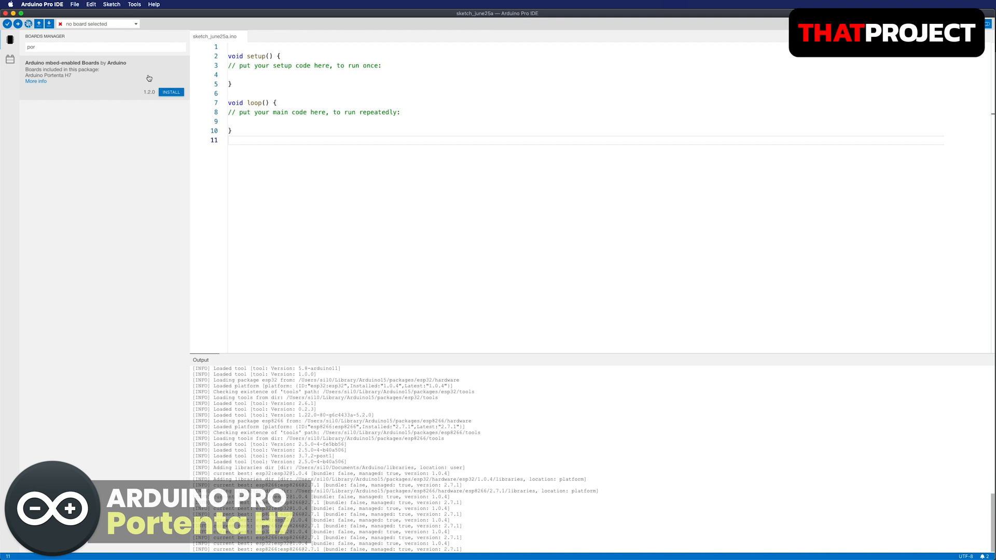
click(170, 91)
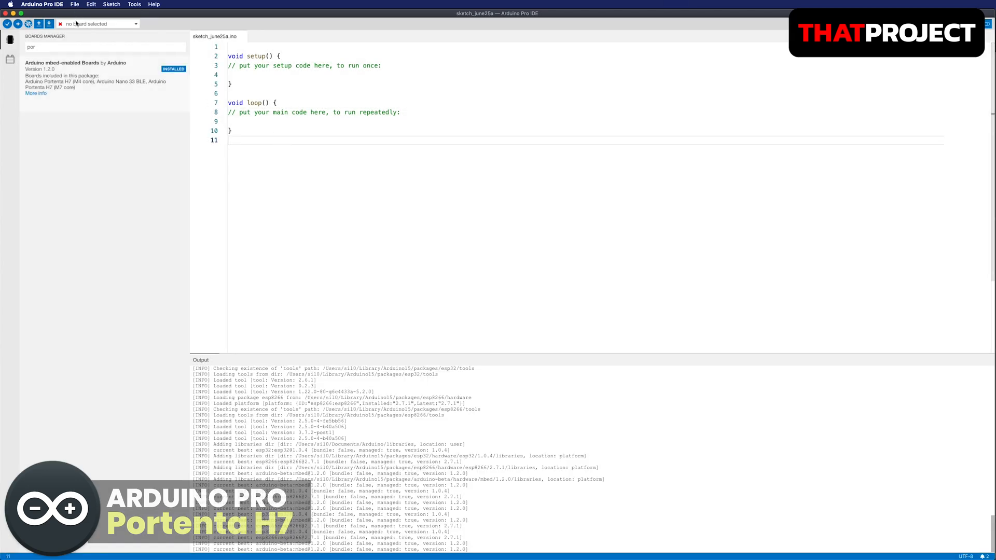
Step: Select Arduino Portenta H7 (M7 core) on the usbmodem port as the target board
click(98, 24)
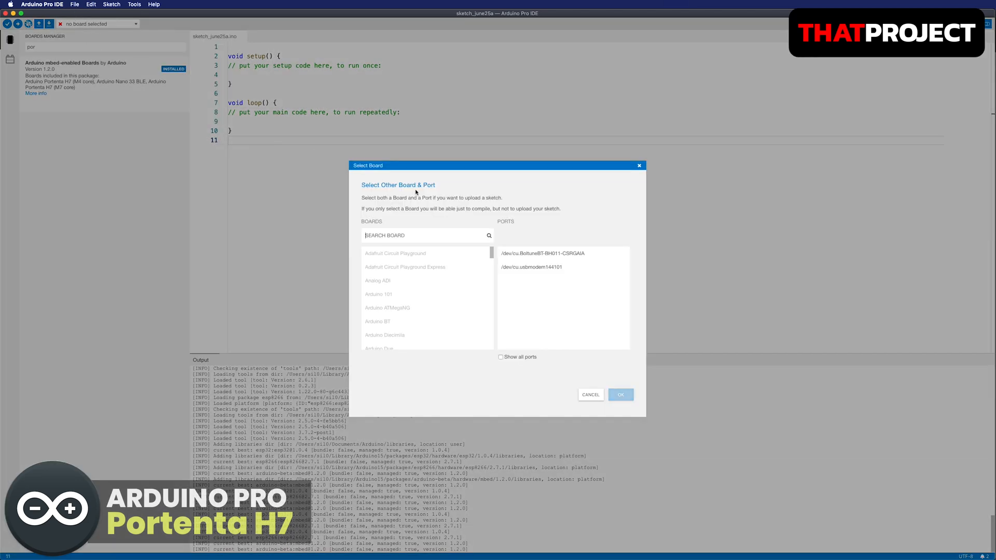
click(531, 266)
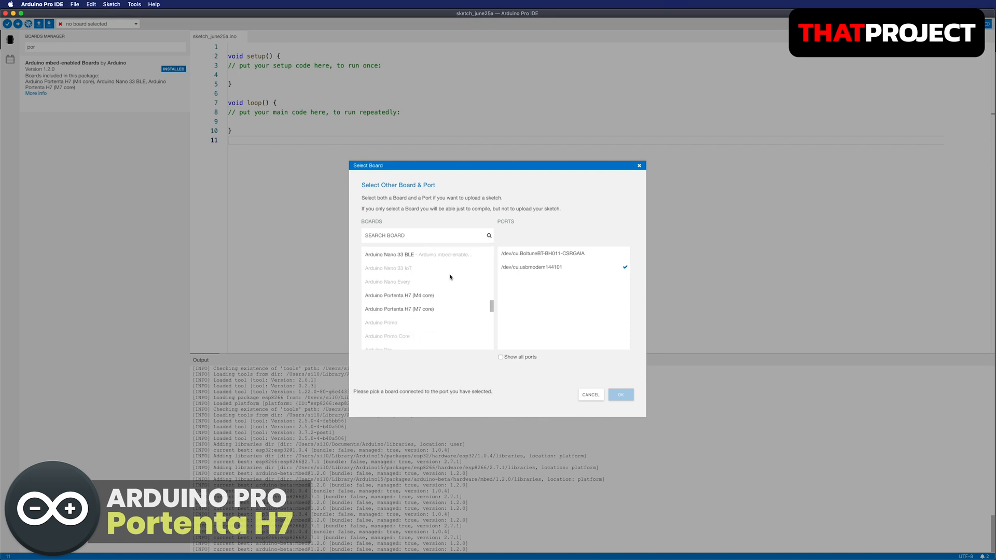
click(390, 255)
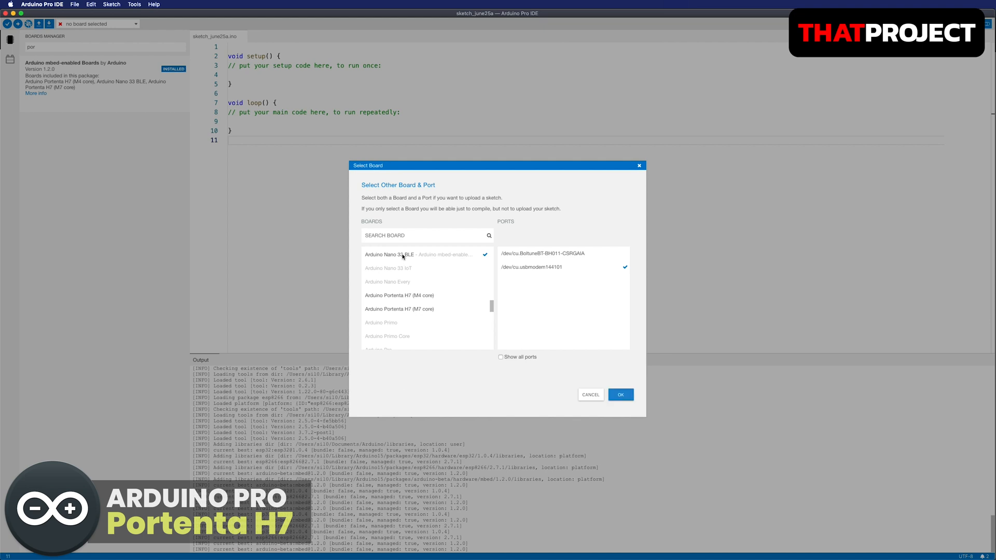
click(399, 309)
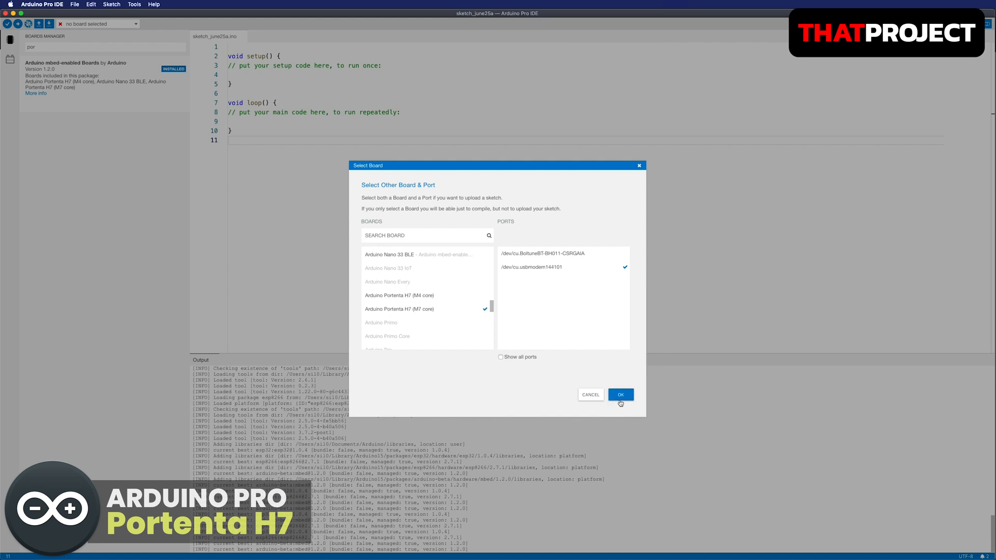
click(620, 394)
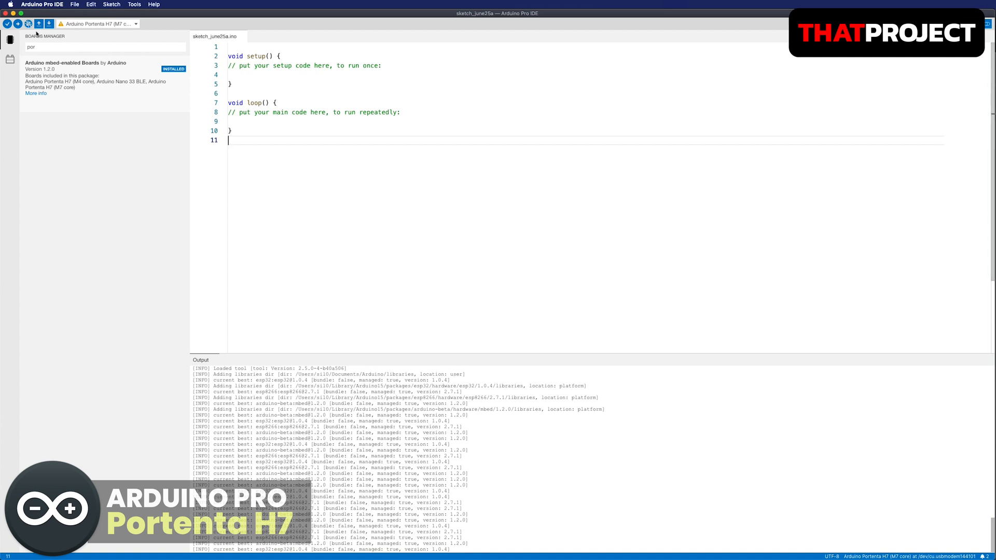
mouse_move(7, 24)
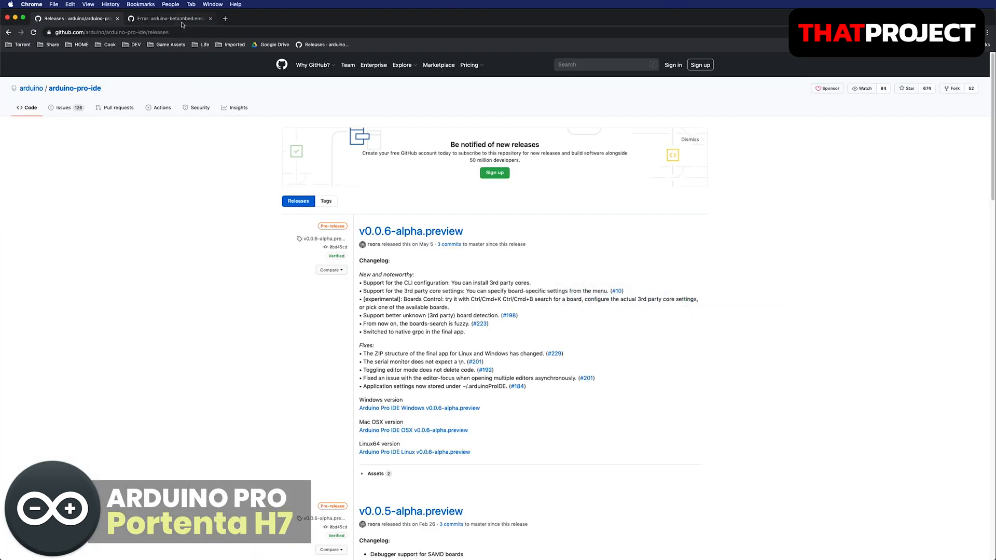
Step: Show the arduino-pro-ide issue #279 FQBN workaround, then bring Finder to the front
click(168, 19)
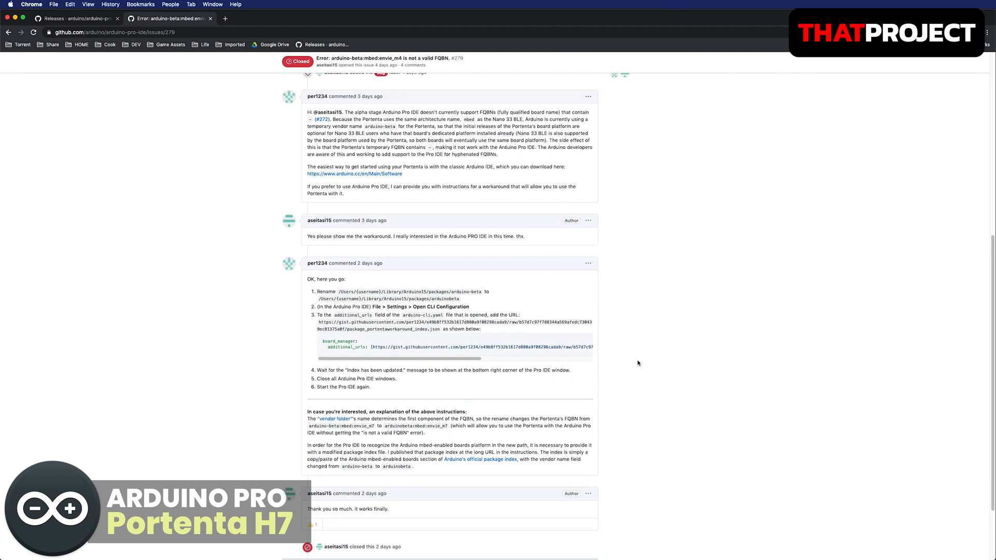
key(cmd+tab)
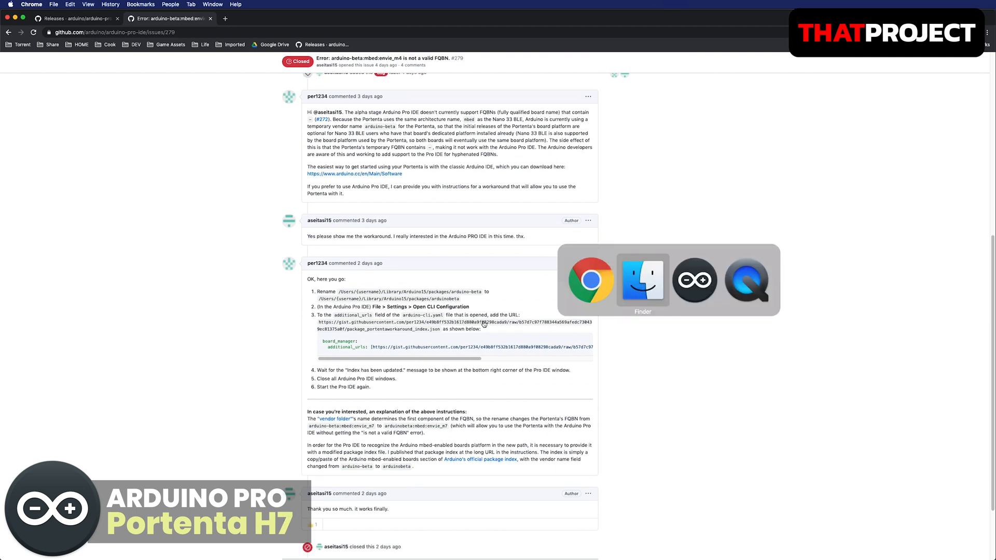
click(695, 280)
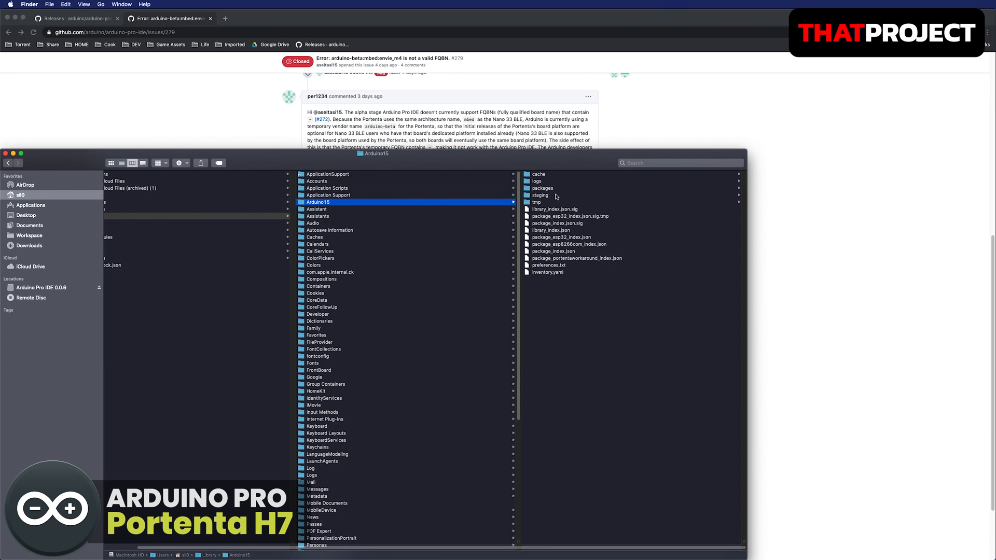
Step: Open the packages folder inside ~/Library/Arduino15
click(543, 188)
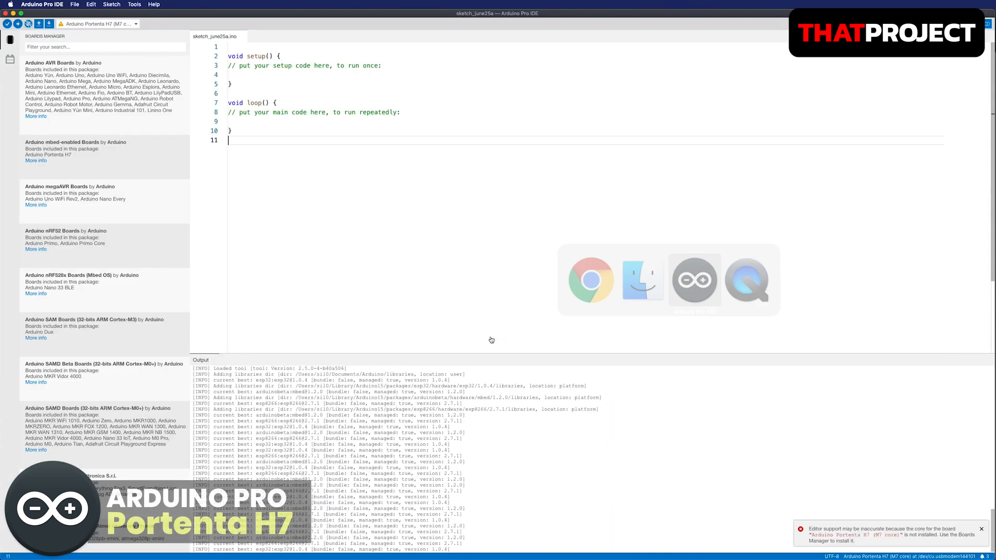
Step: Open the CLI configuration with the workaround index URL, then return to the sketch
click(75, 5)
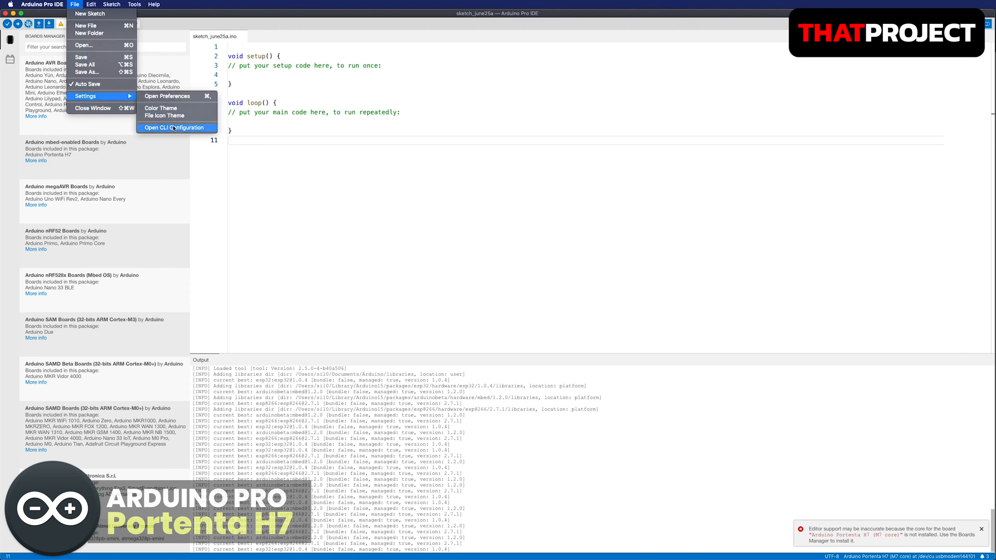
click(176, 128)
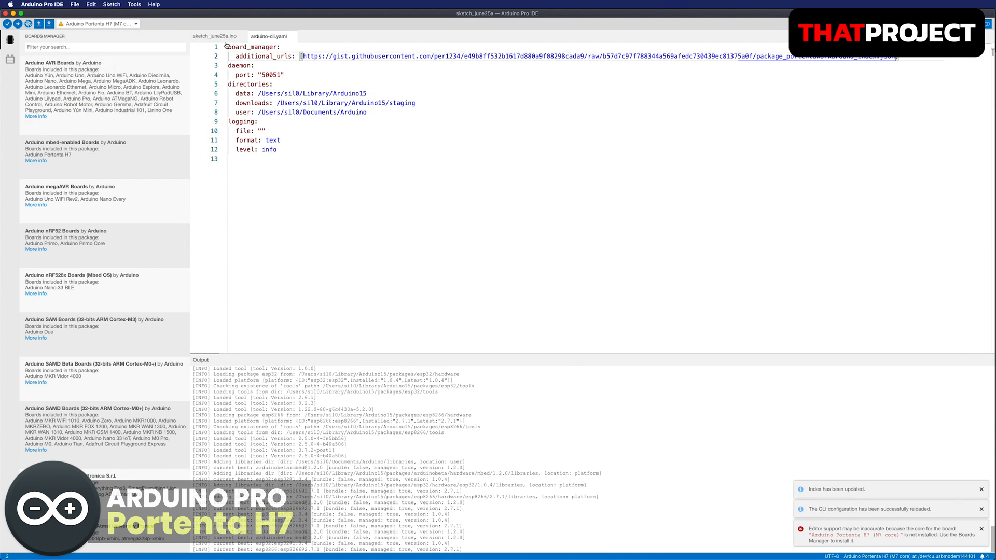
click(215, 35)
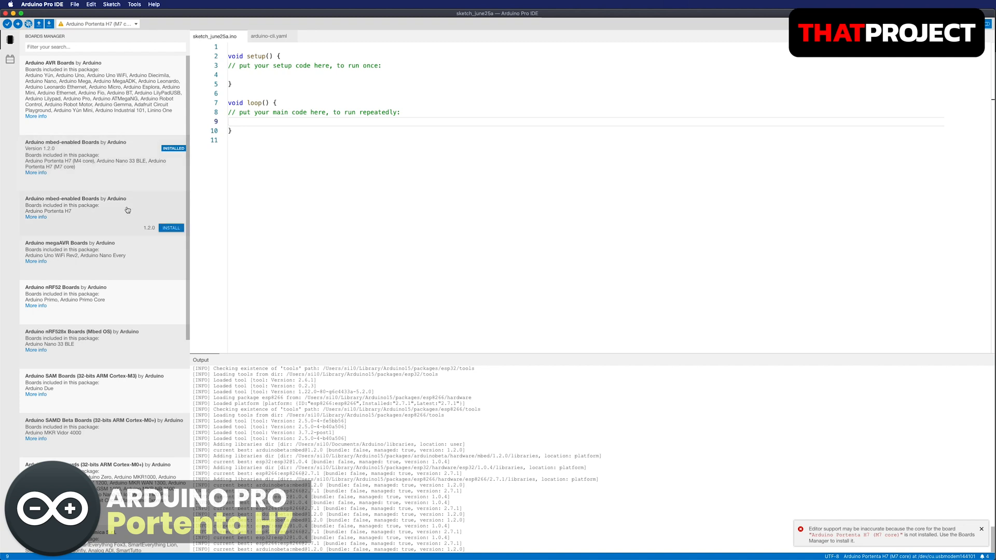
Step: Install the second mbed-enabled package, select Portenta H7 (M7 core) and compile the empty sketch
click(171, 227)
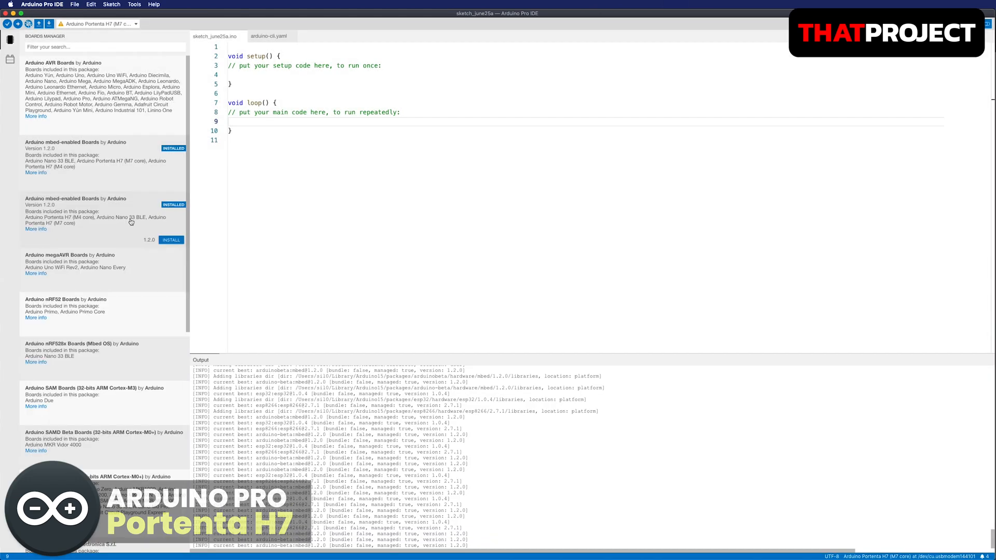
click(96, 24)
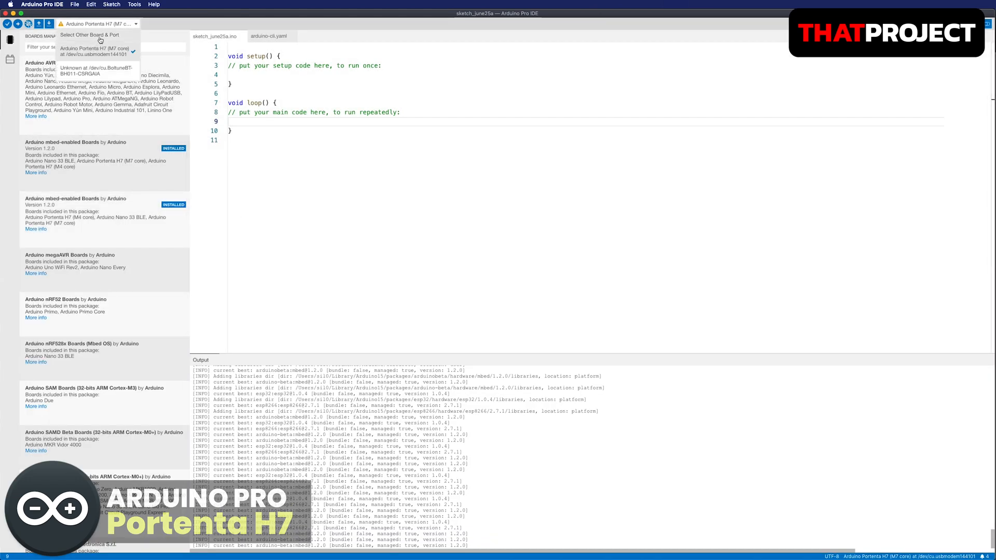
click(89, 34)
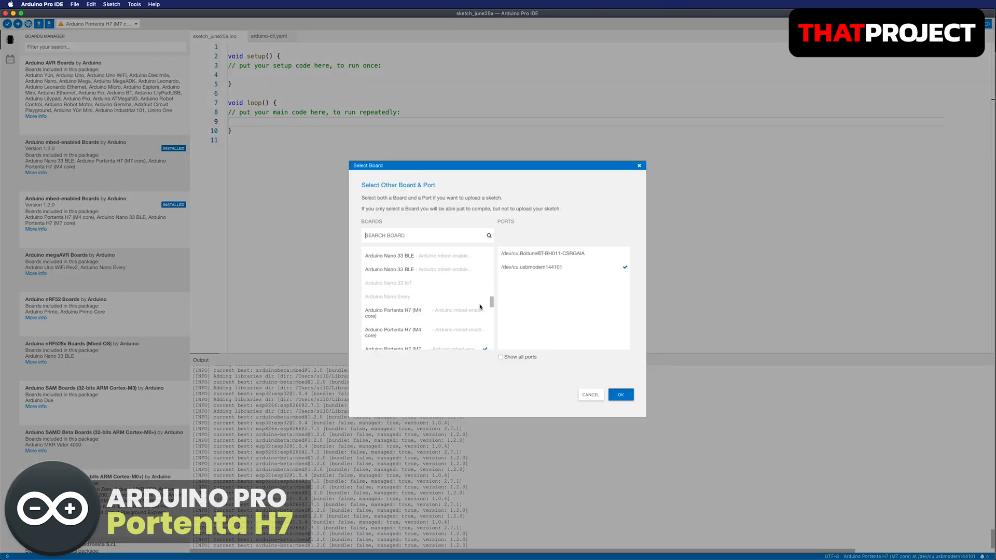
scroll(down, 3)
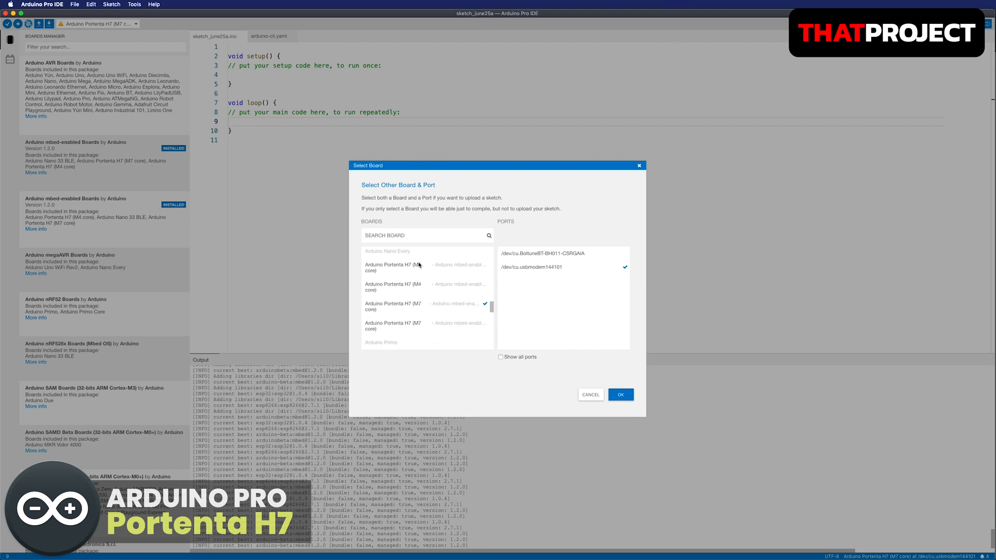
click(620, 394)
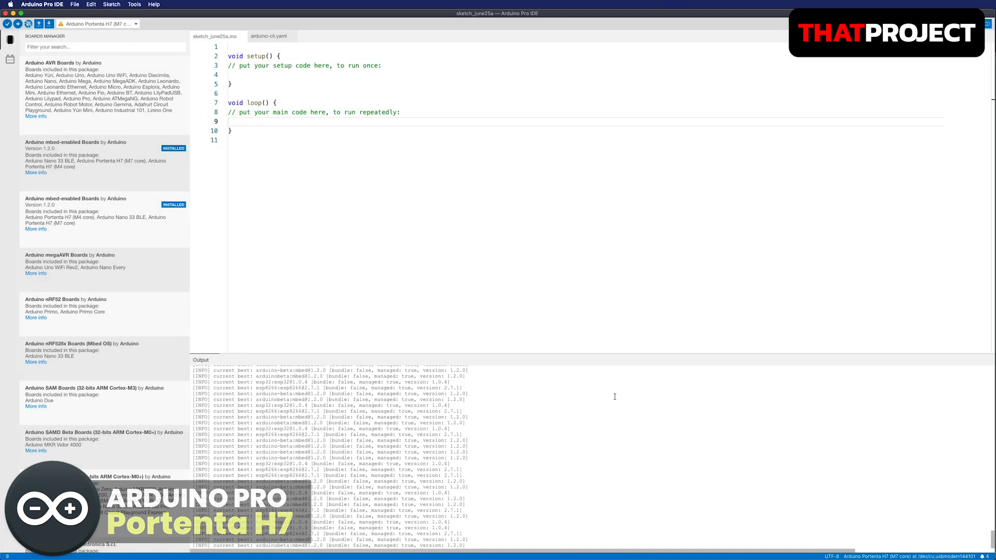
click(6, 23)
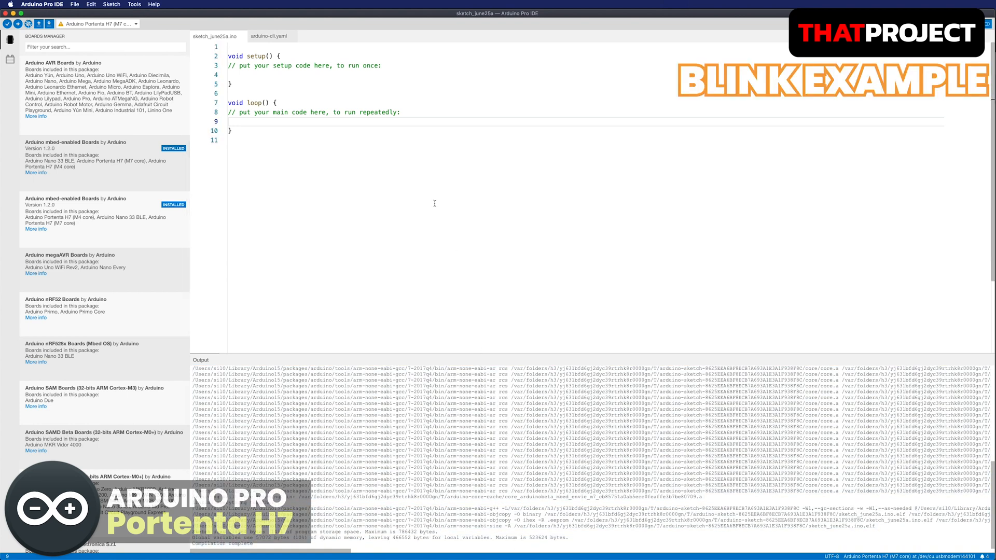
Step: Write pinMode(LED_BUILTIN, OUTPUT), digitalWrite HIGH/LOW with delay(1000), and upload the sketch
text(pinMode()
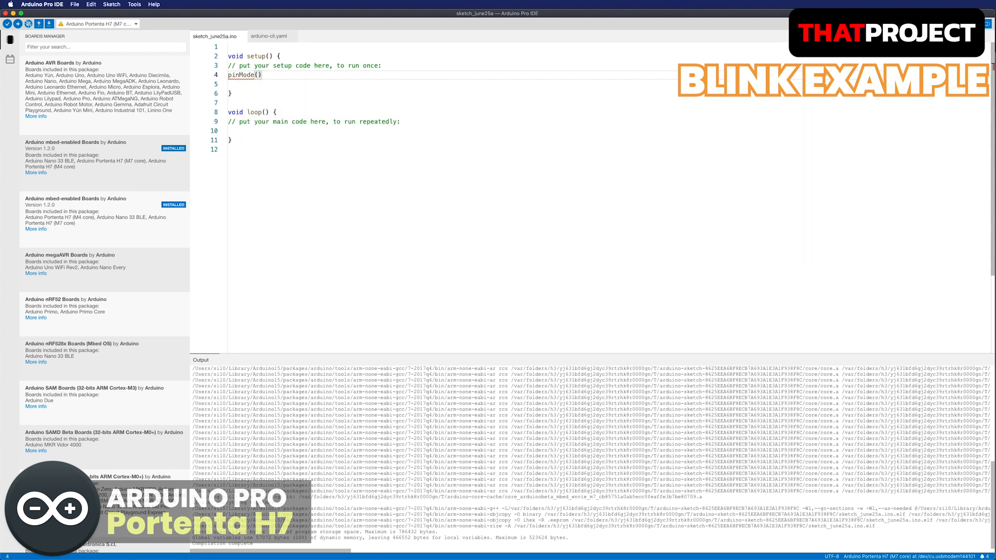
text(LED_BUILTIN, OUT)
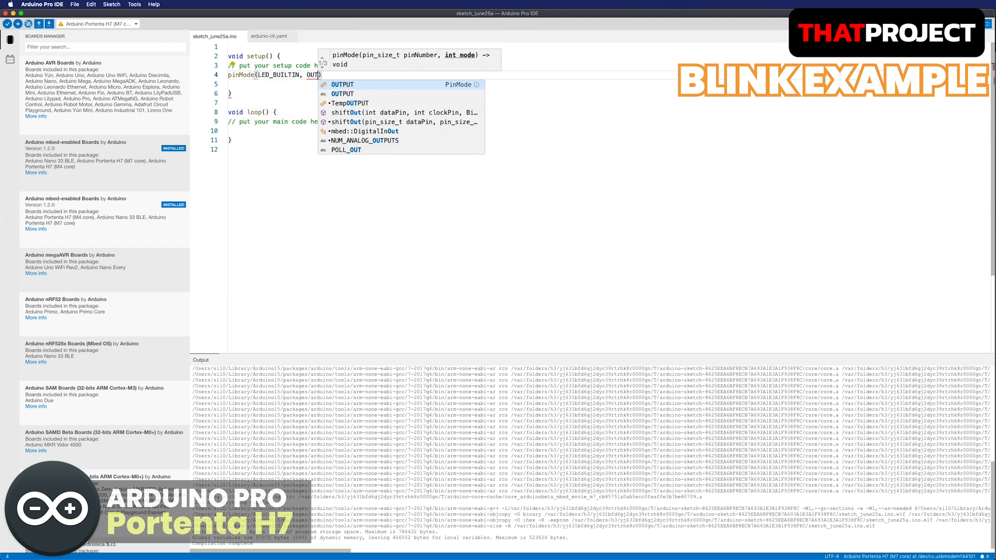
click(342, 84)
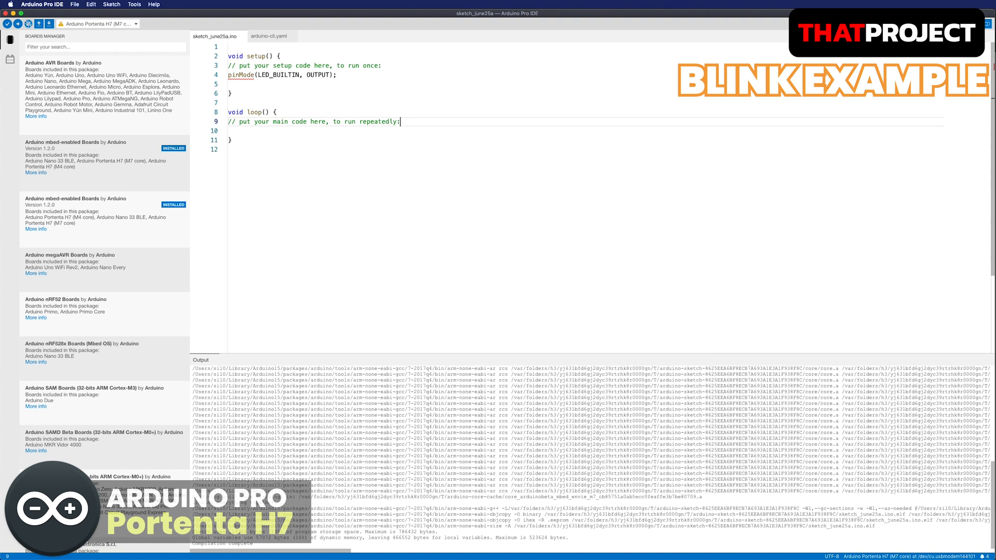
text(digitalWrite(pin_size_t pinNumber, int status)
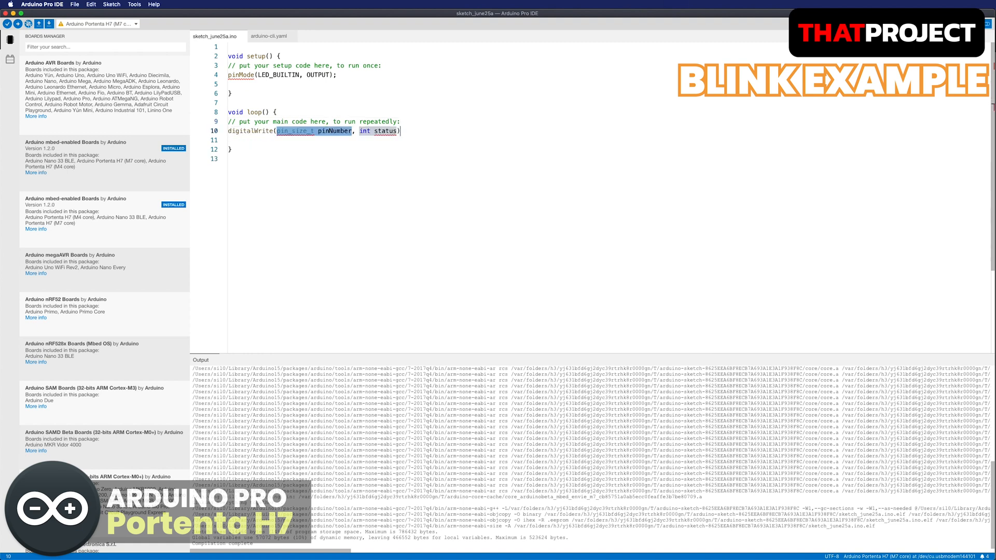
text(LED_BUILTIN, HIG)
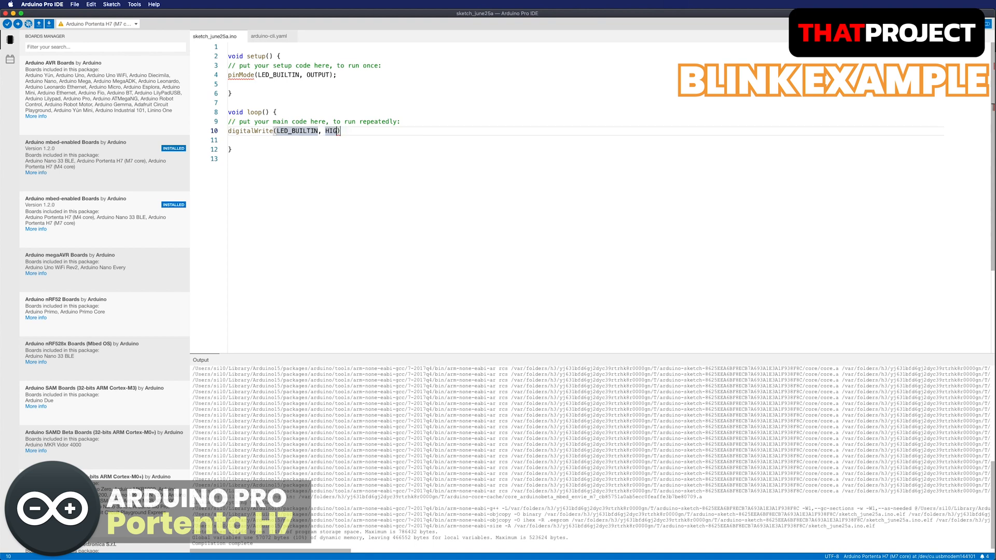
text(delay)
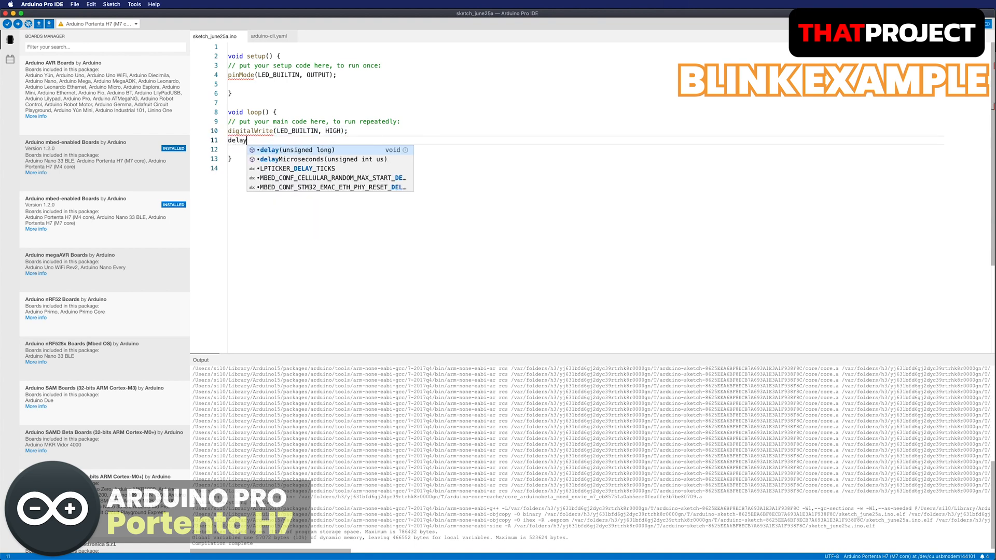
text((1000);)
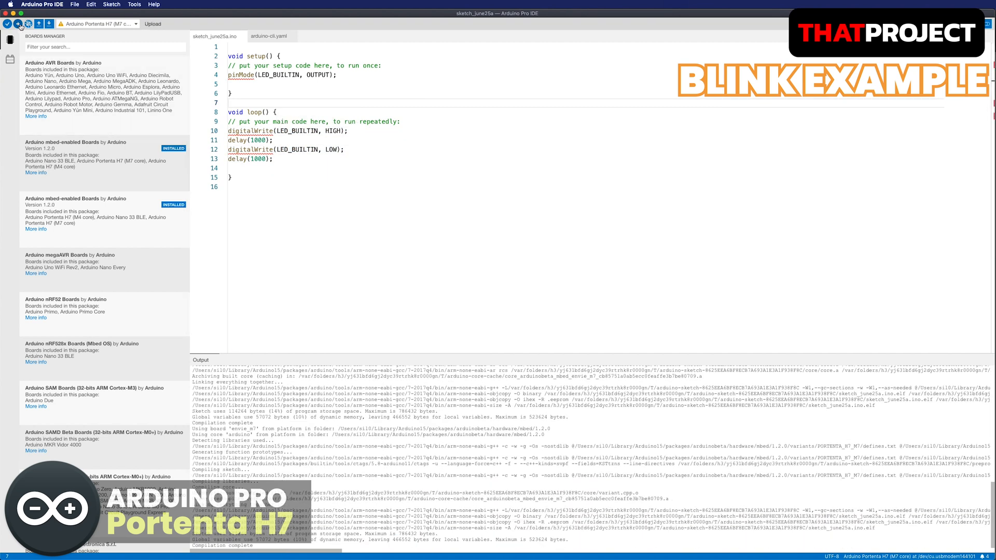
click(9, 39)
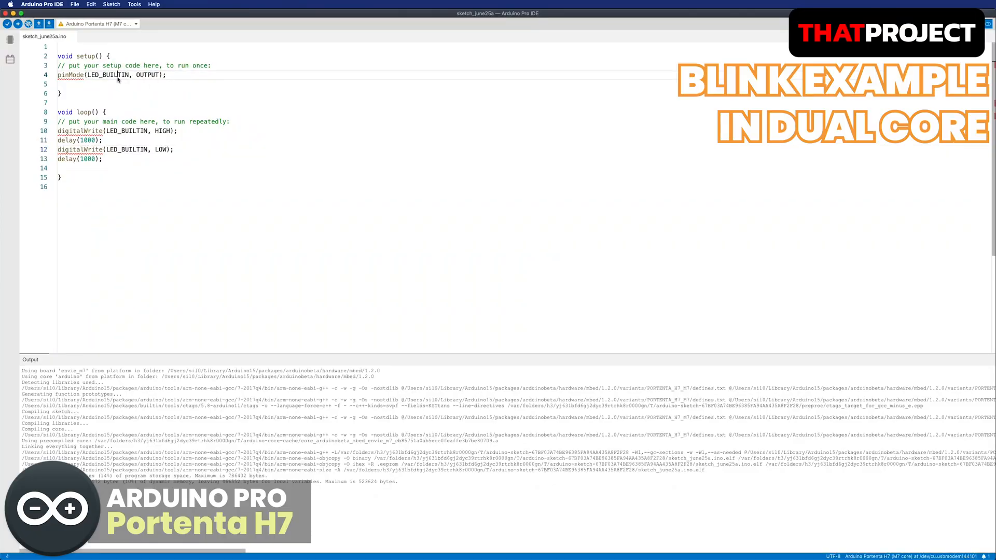
Step: Switch the sketch to LEDR with both delays at 200 and head the file with //M7
text(LED)
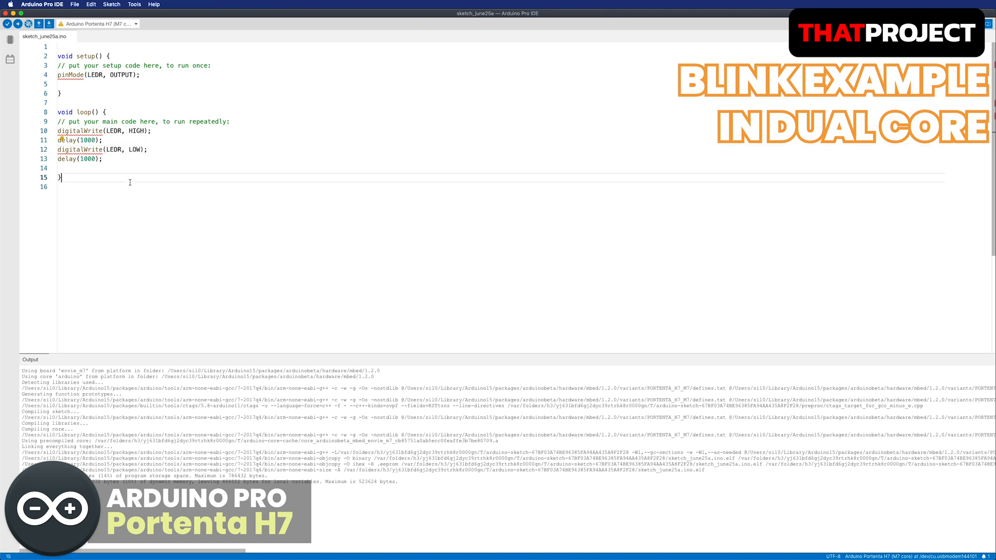
double_click(87, 140)
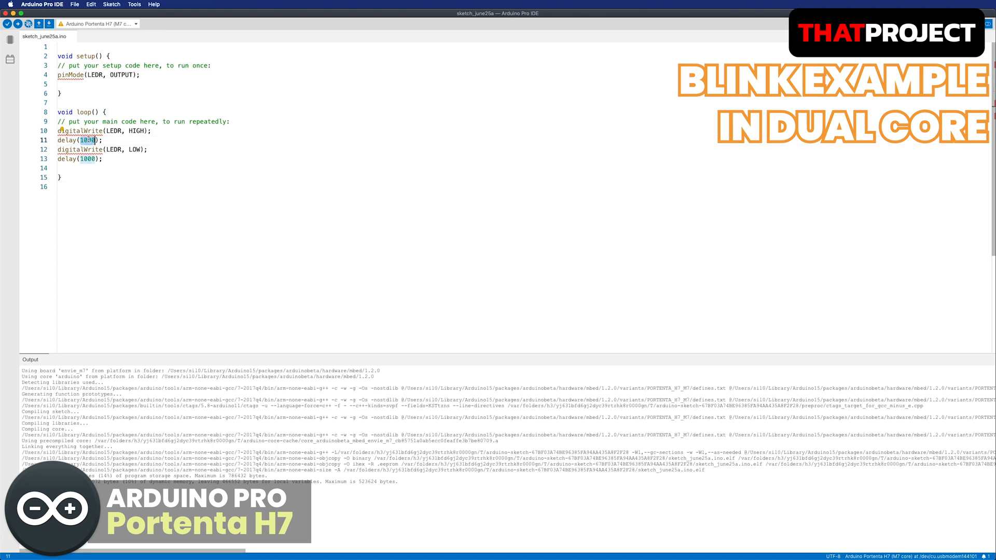
text(200)
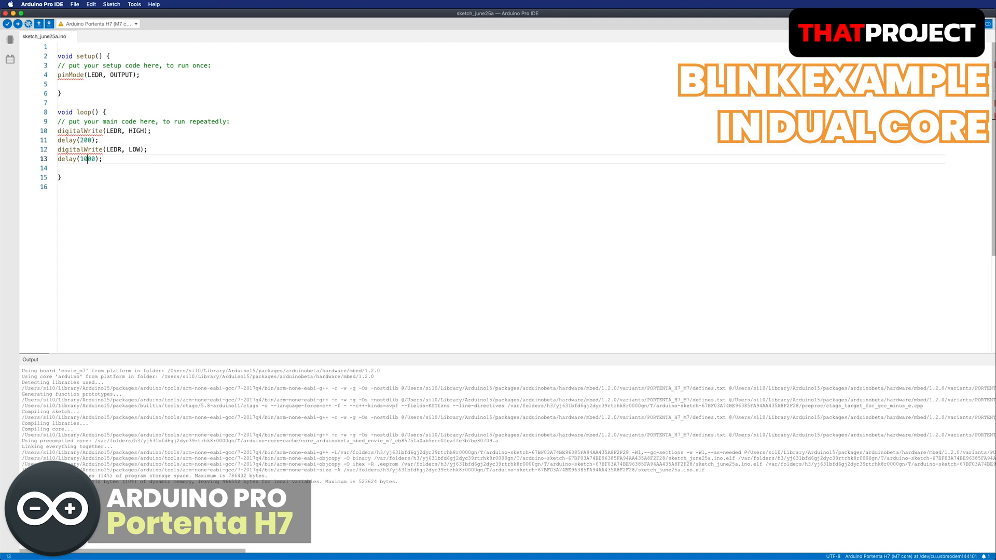
text(200)
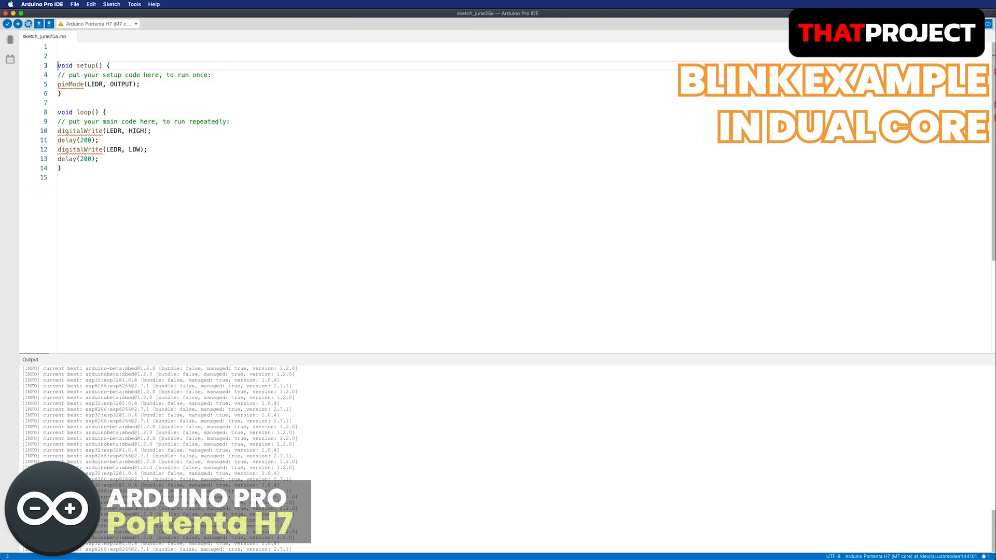
text(//M7)
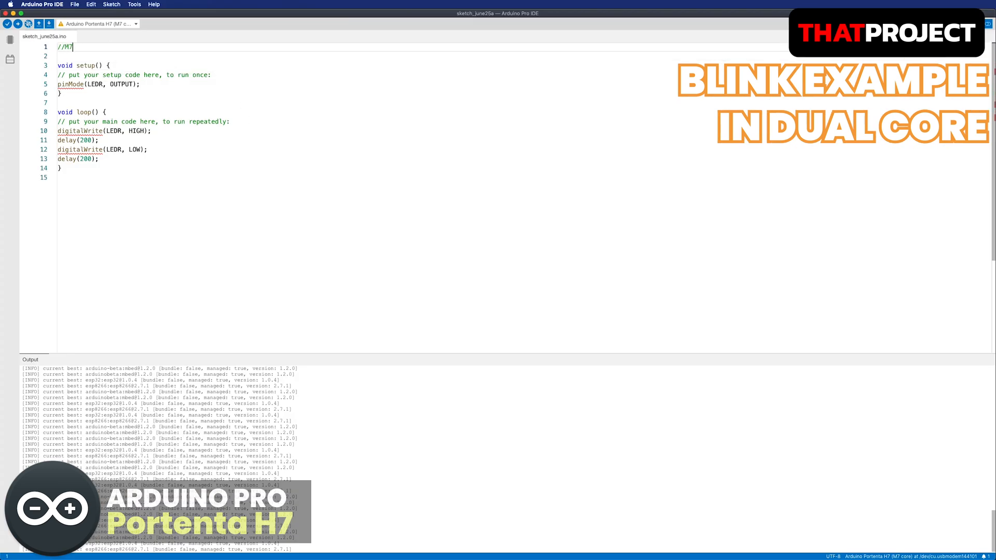
Step: Create a new sketch holding the blink code as //M4 with LEDG and delay(500)
click(75, 4)
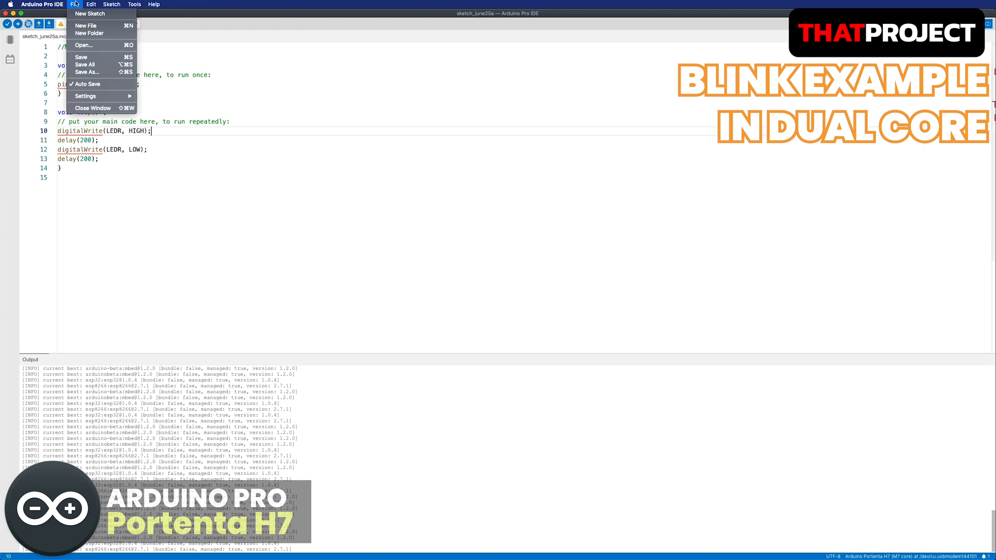
mouse_move(90, 13)
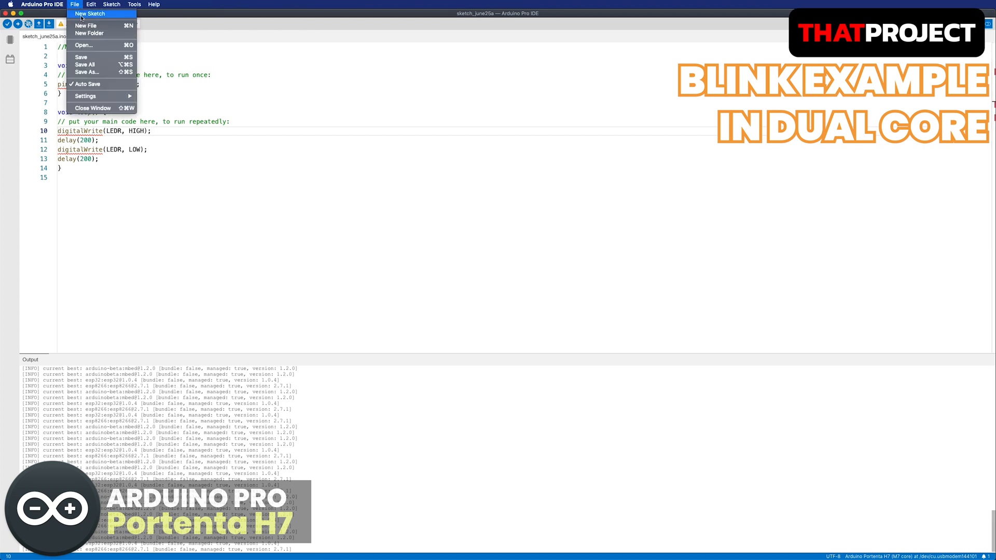
click(90, 13)
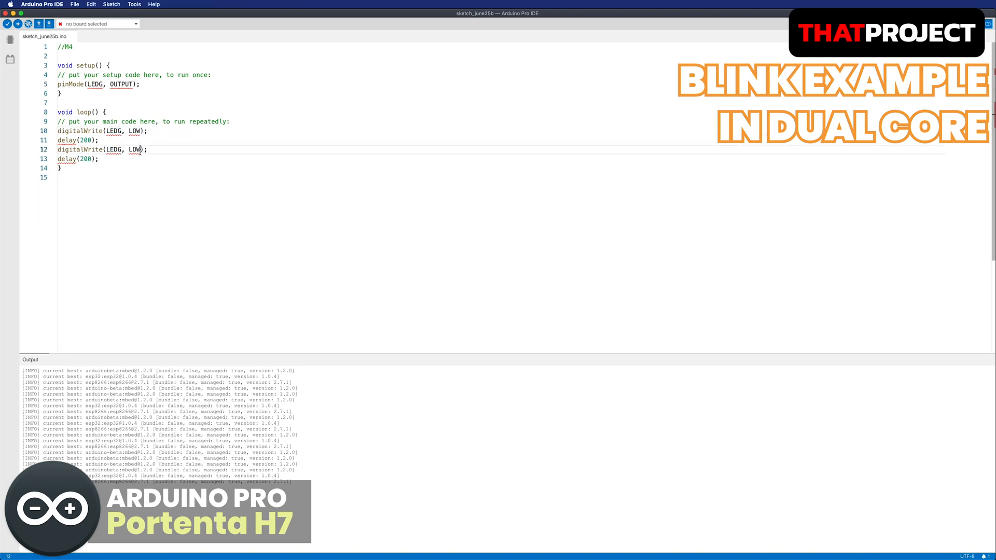
text(HIGH)
click(79, 157)
text(5)
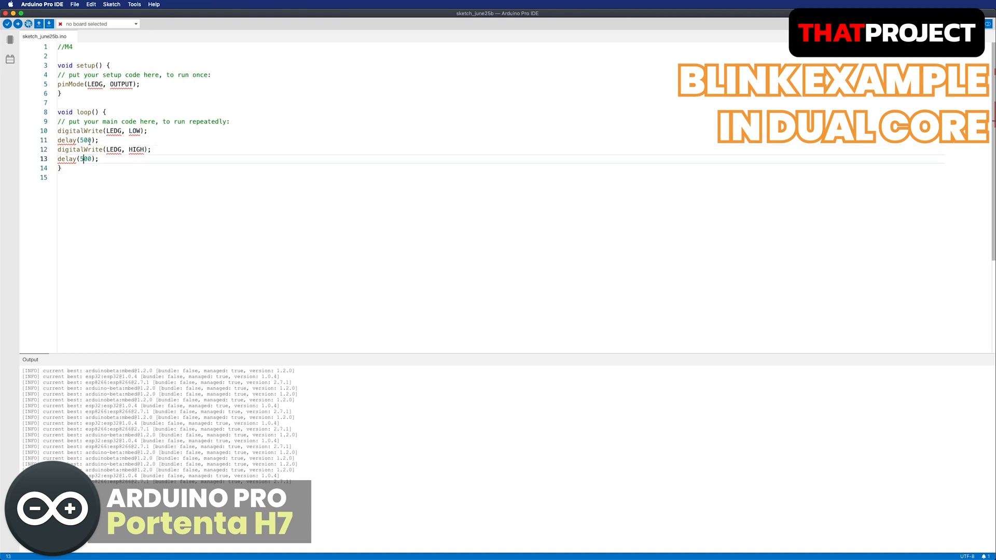
click(98, 23)
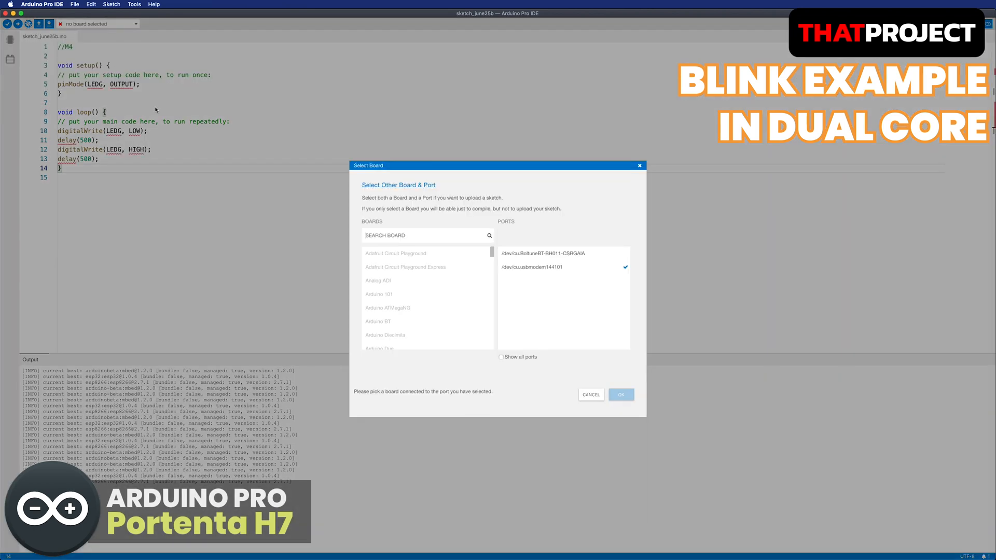
Step: Select Arduino Portenta H7 (M4 core) as the board and verify the M4 sketch
scroll(down, 3)
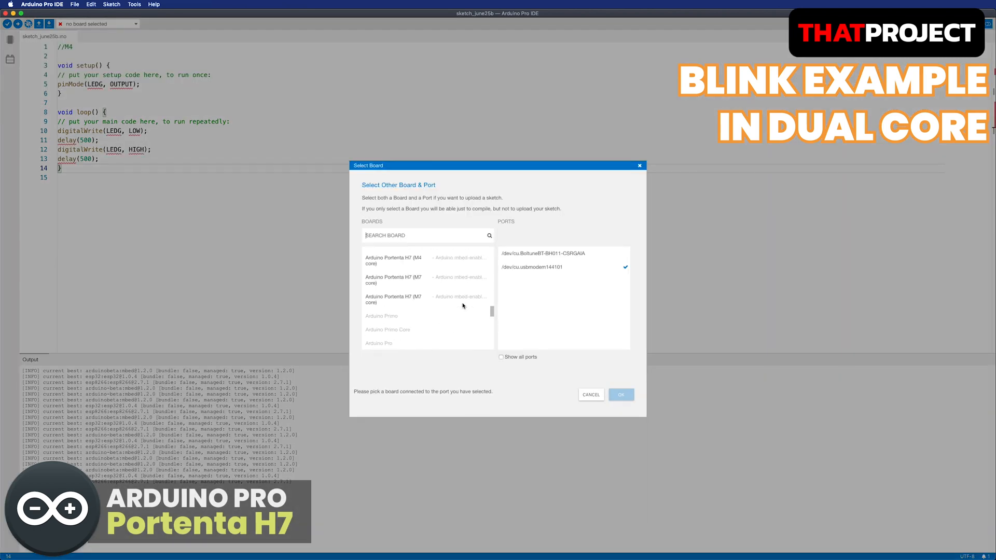
click(393, 261)
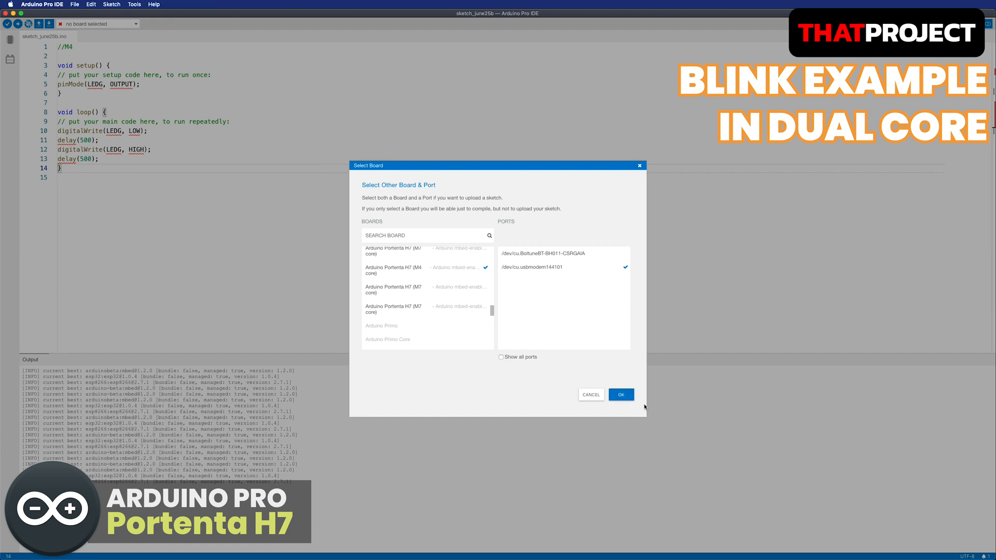
click(620, 394)
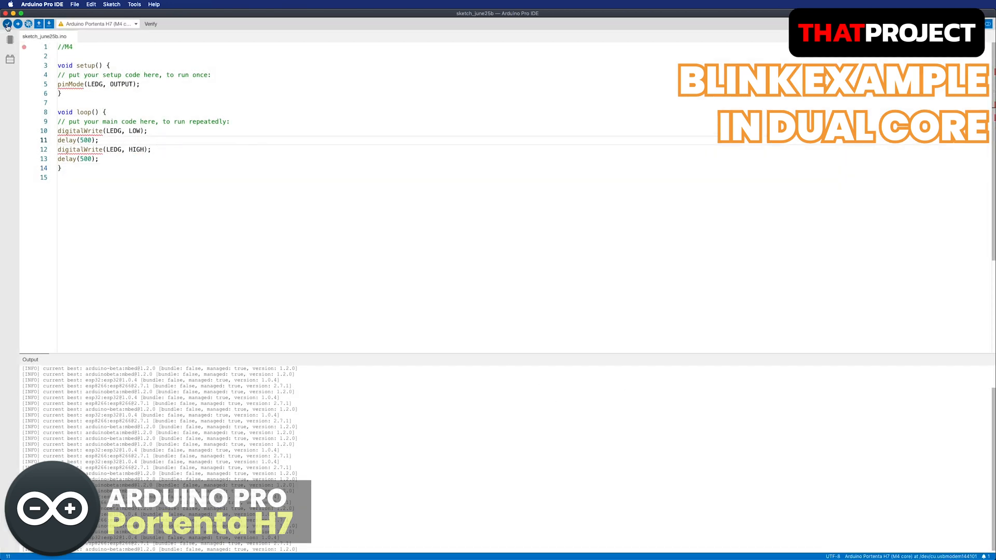
click(6, 24)
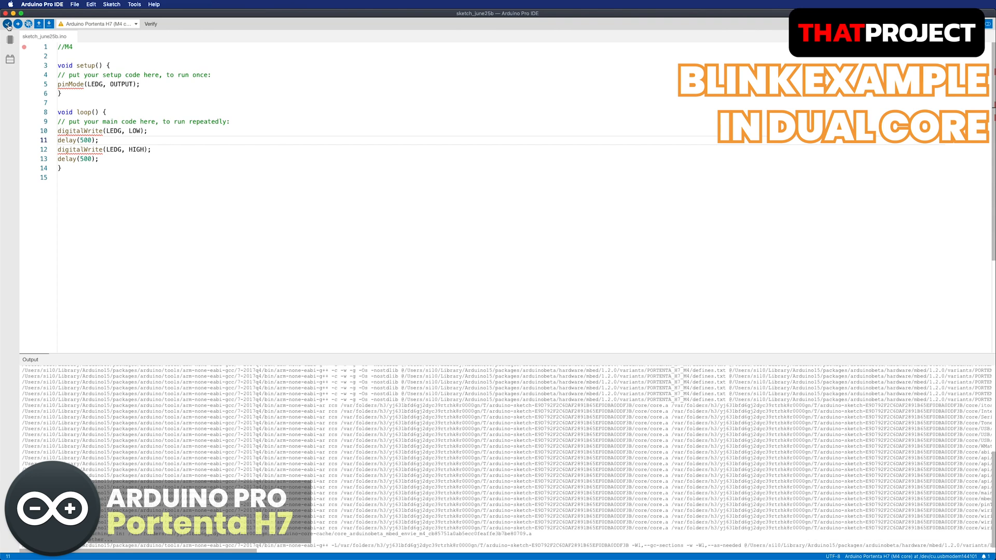
click(17, 24)
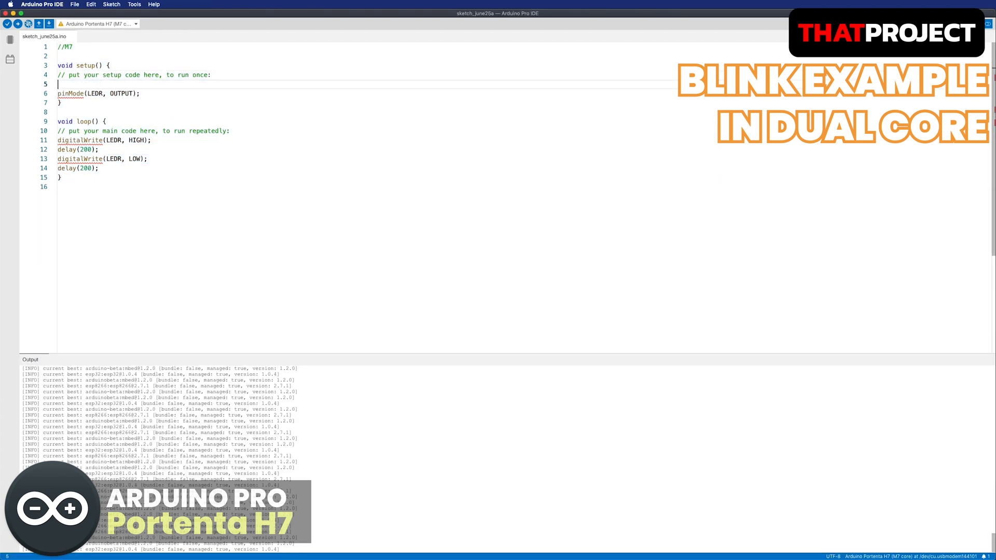
Step: Add LL_RCC_ForceCM4Boot(); to the M7 setup and upload the sketch to the board
text(LL_RCC_Fore)
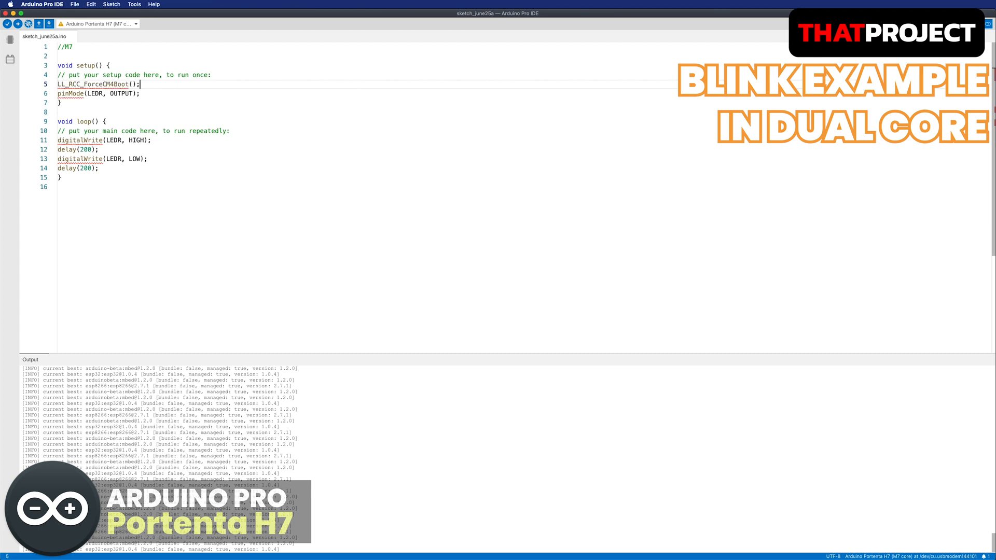
click(6, 24)
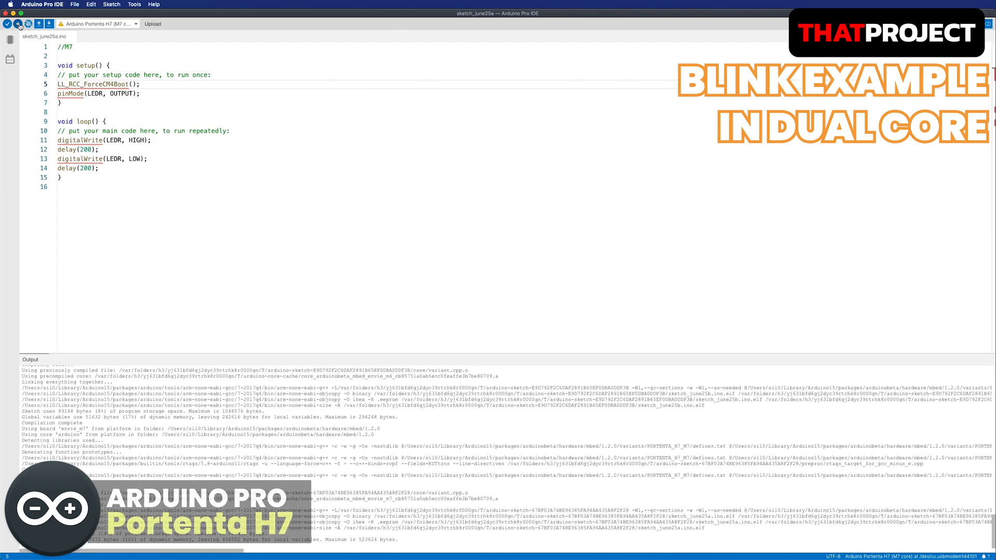
click(17, 24)
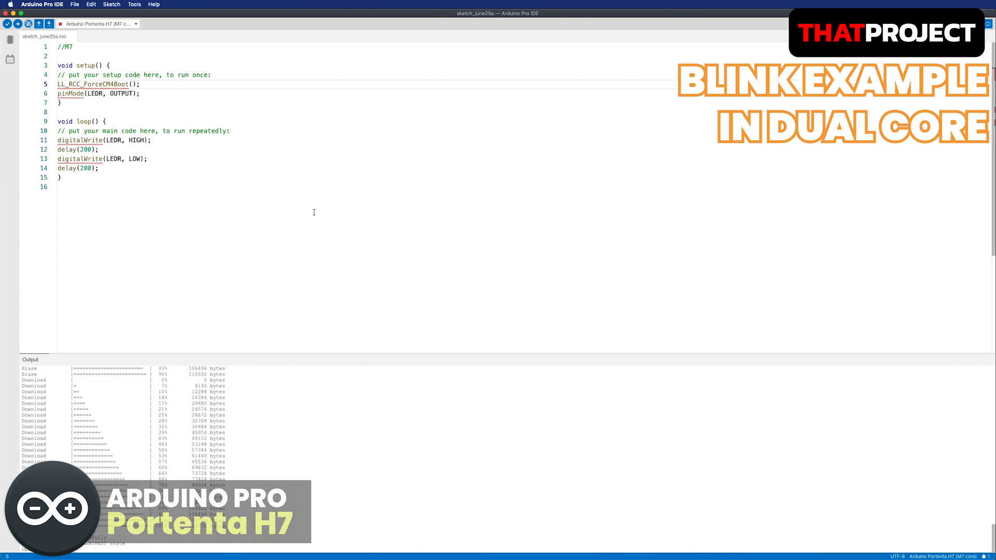